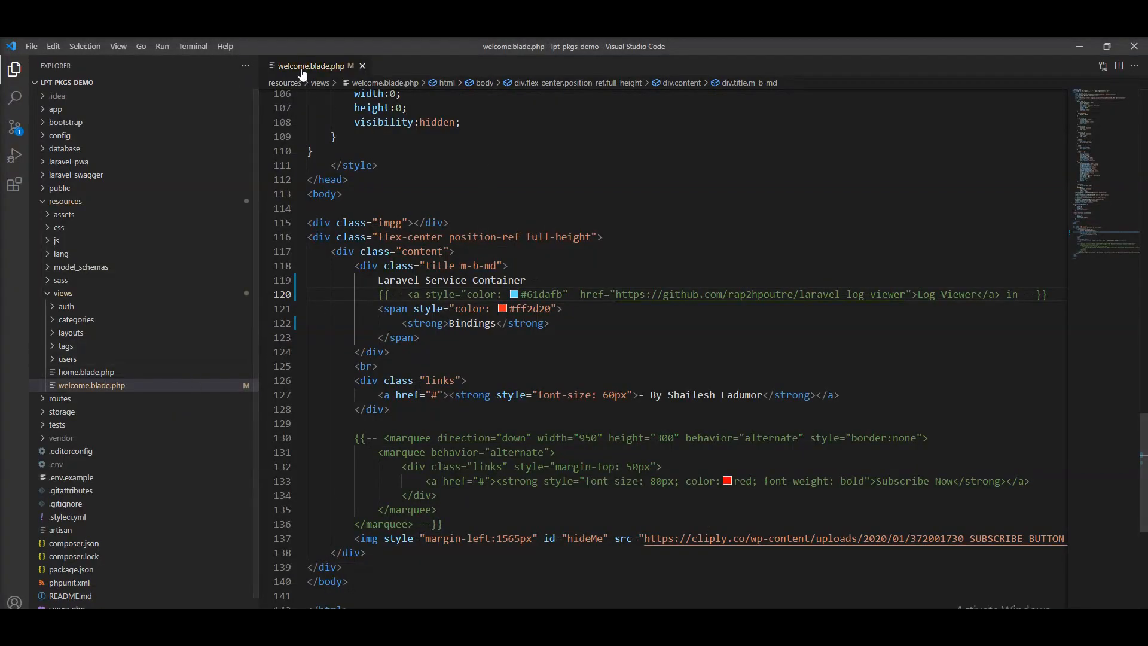
Close welcome.blade.php, collapse resources, and expand app > Providers in the Explorer.
click(361, 66)
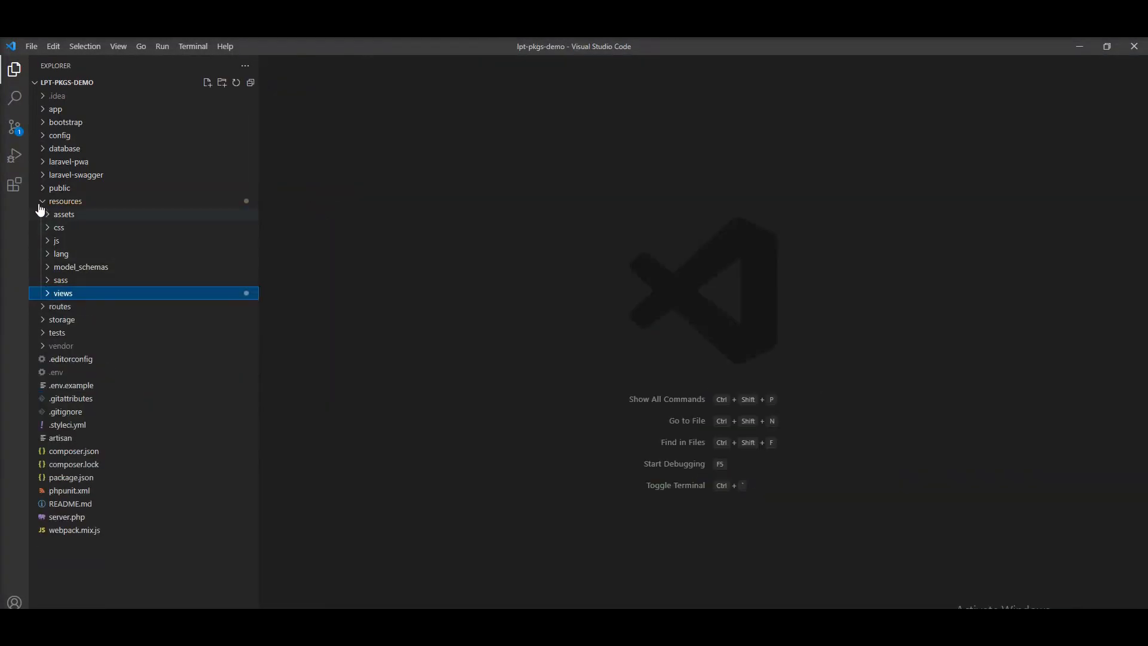
click(65, 201)
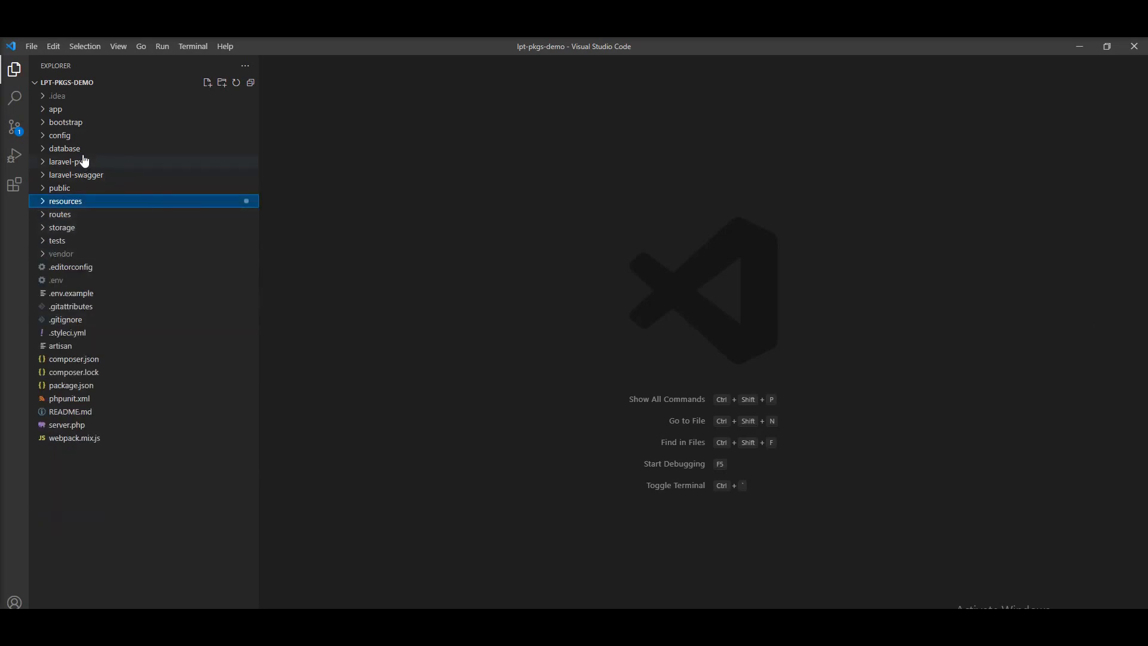
click(55, 108)
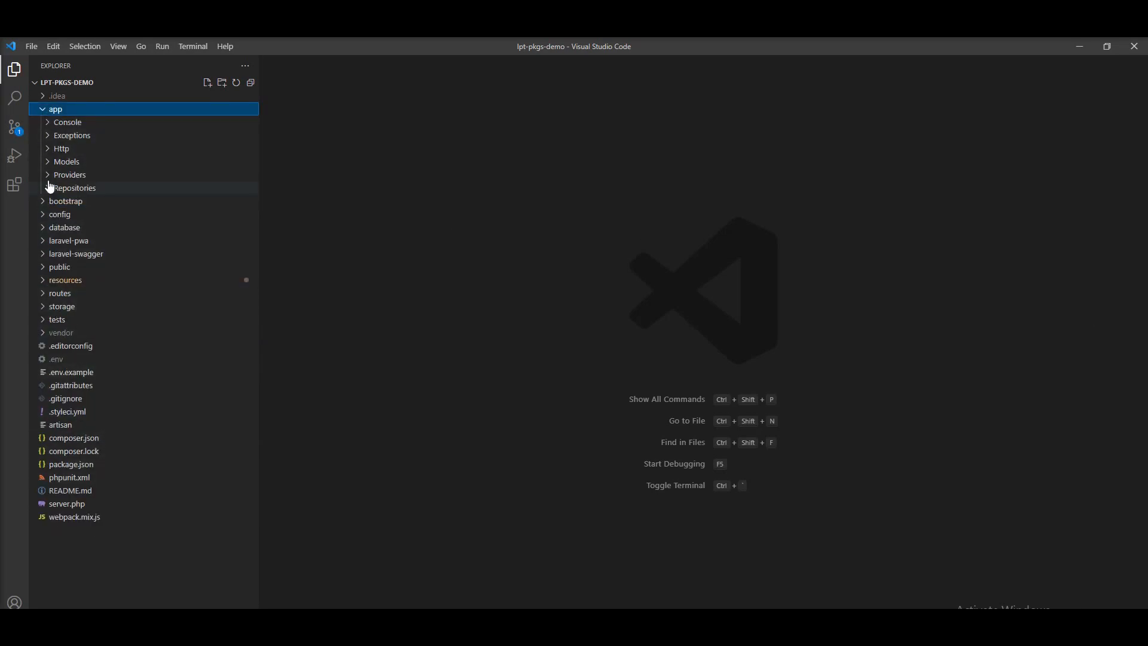
click(69, 174)
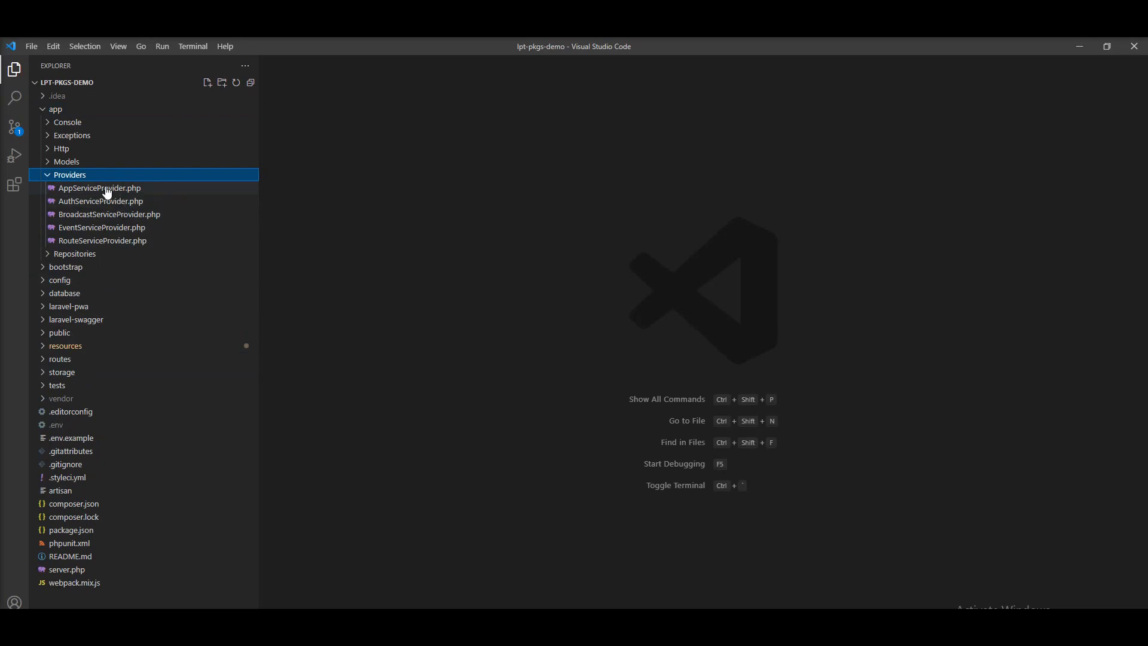
mouse_move(101, 240)
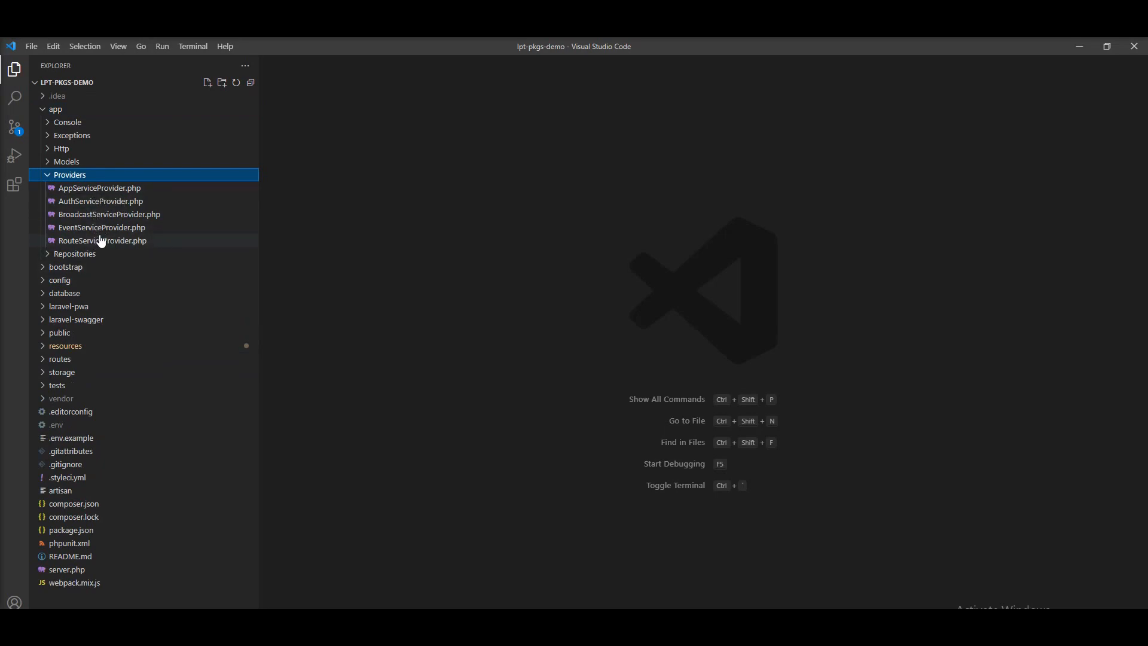
mouse_move(121, 245)
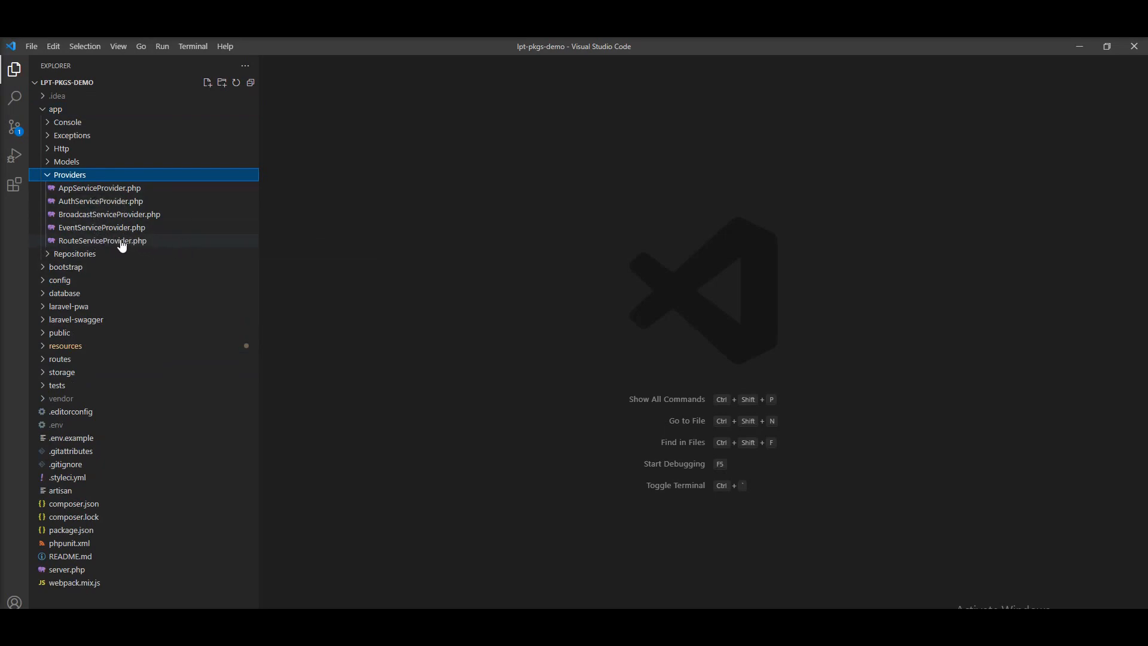
mouse_move(98, 241)
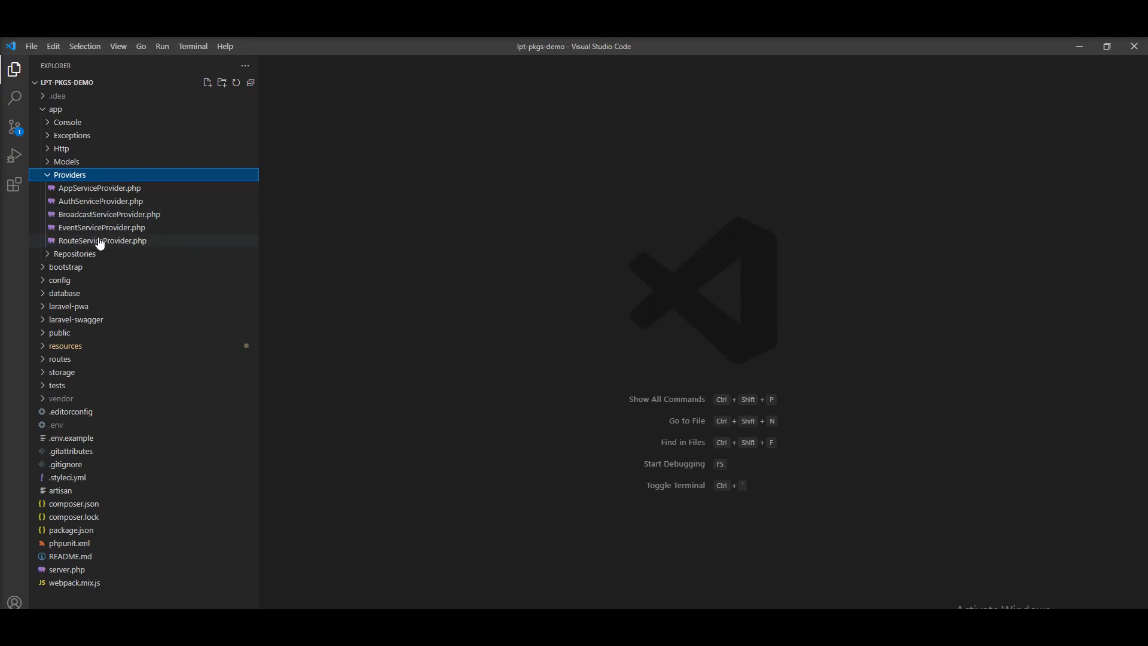
mouse_move(83, 214)
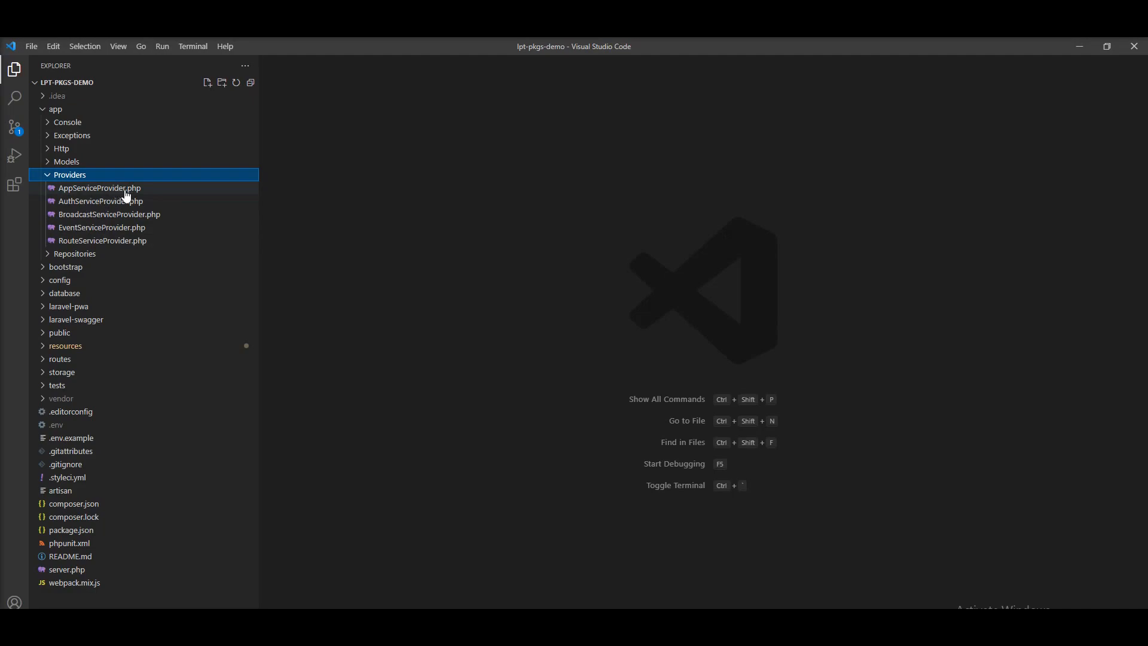
mouse_move(105, 204)
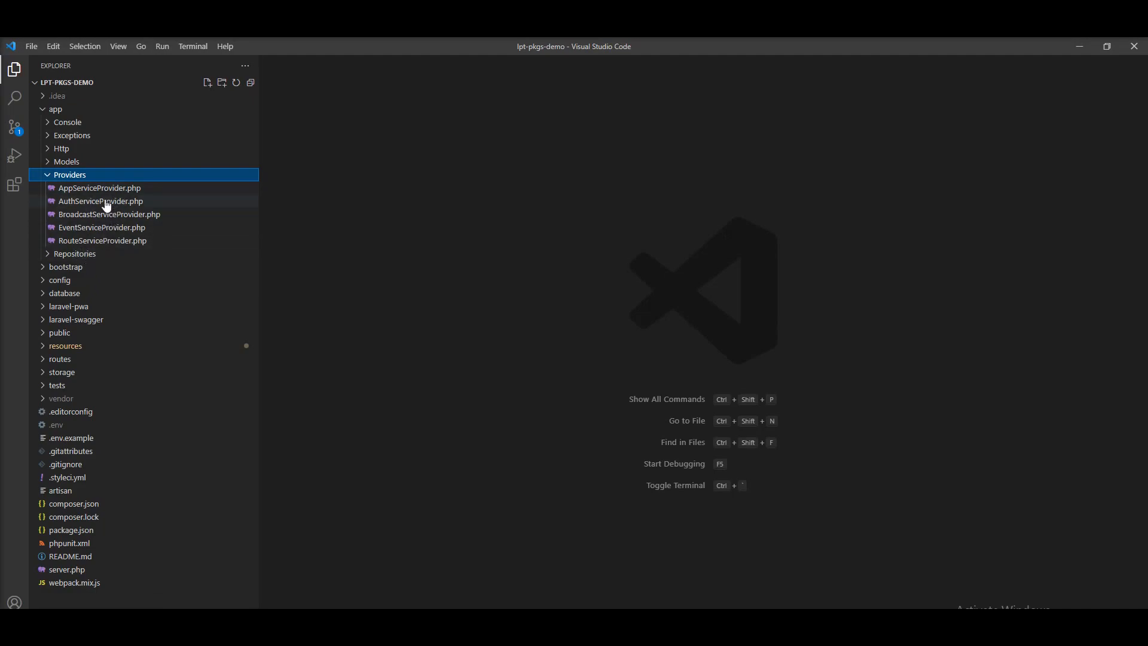
mouse_move(99, 192)
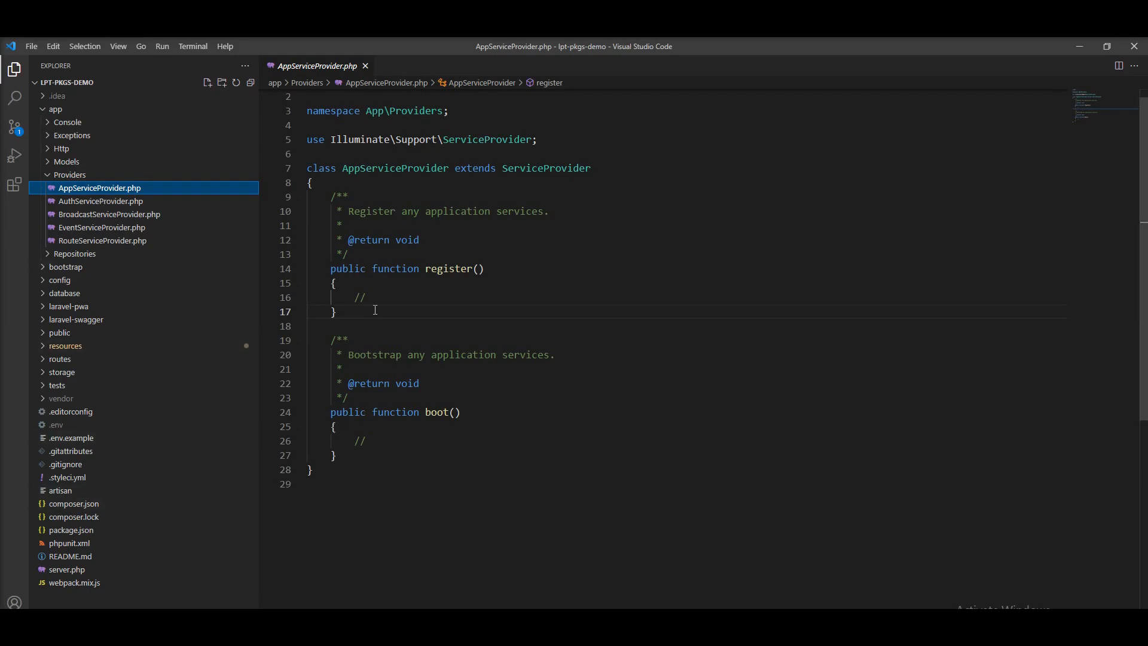
double_click(358, 297)
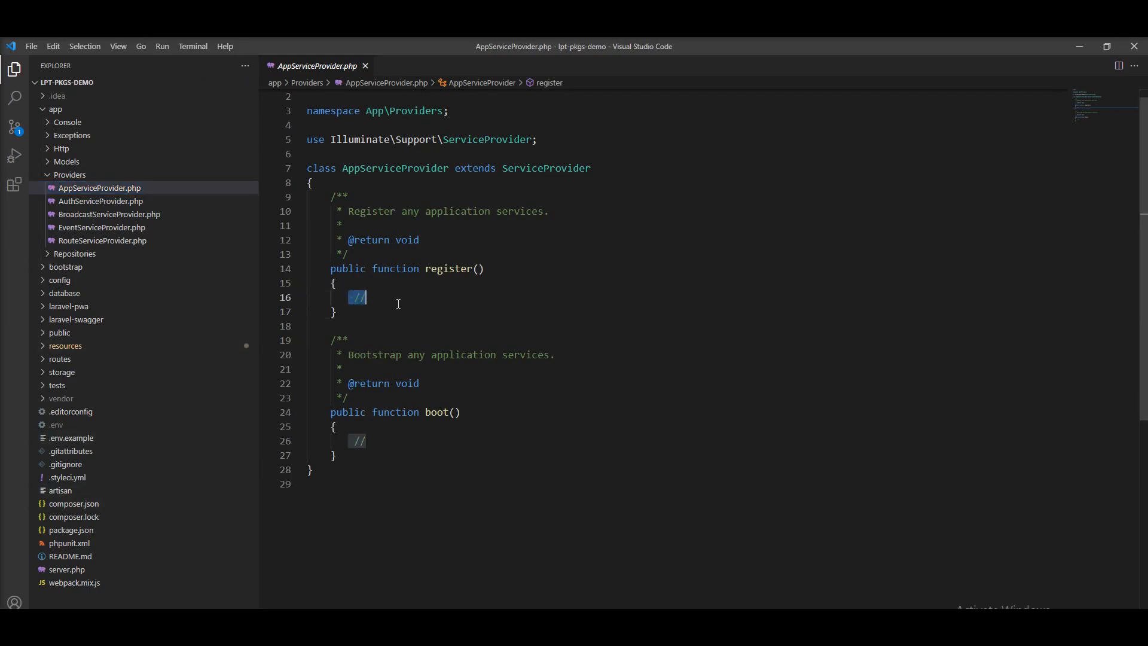
click(437, 268)
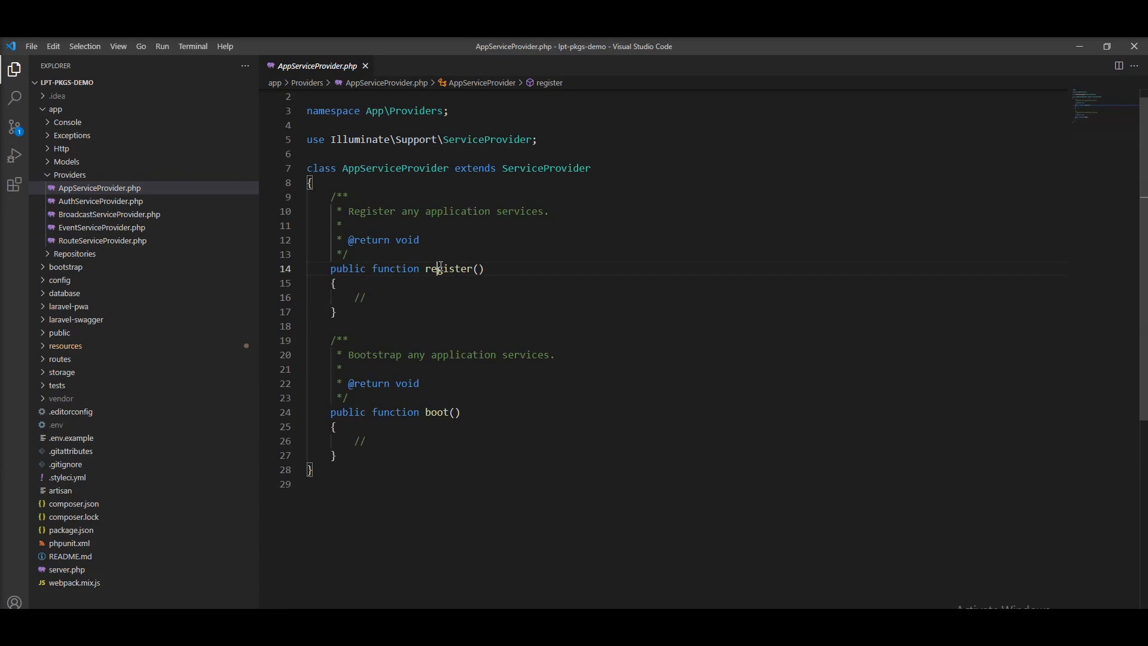
double_click(394, 168)
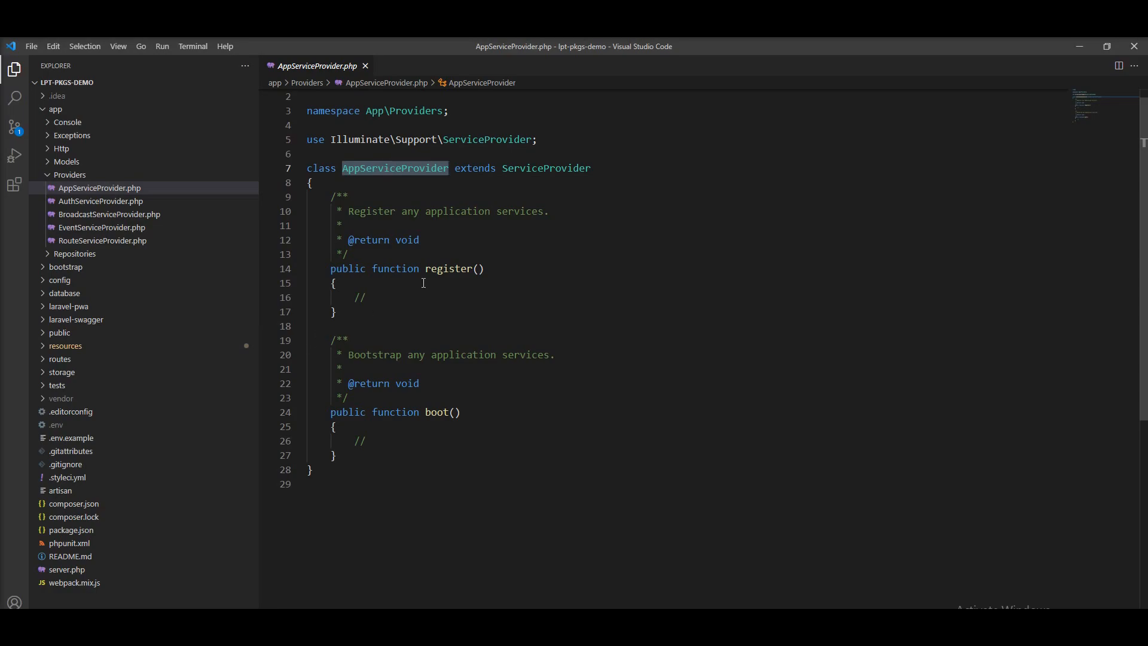
mouse_move(450, 247)
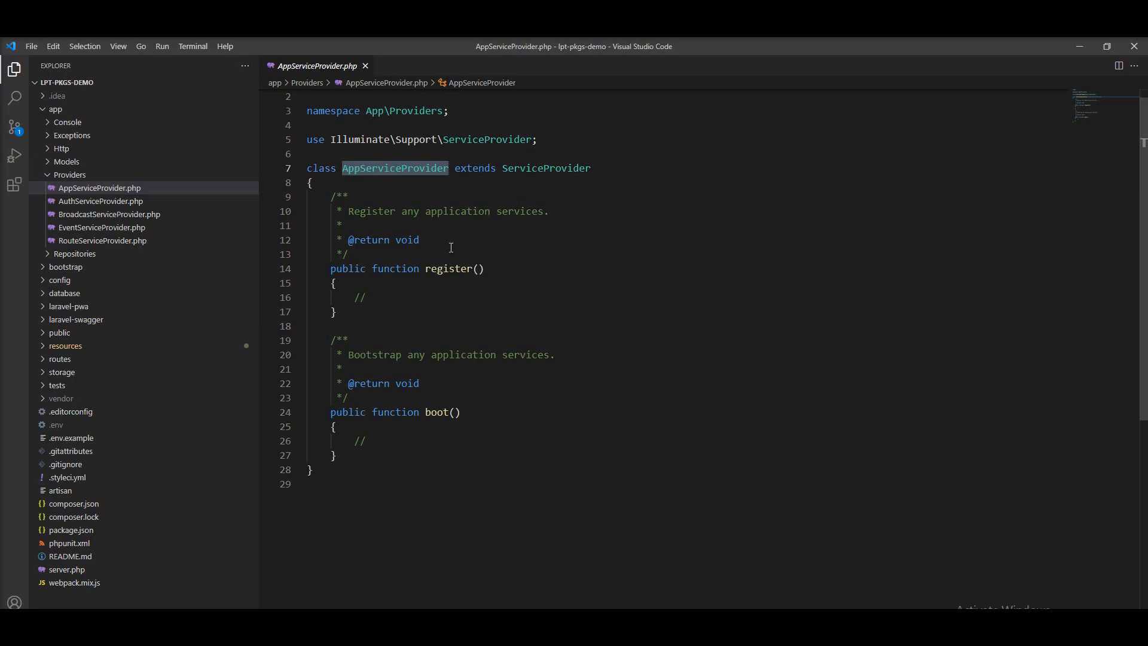
click(359, 297)
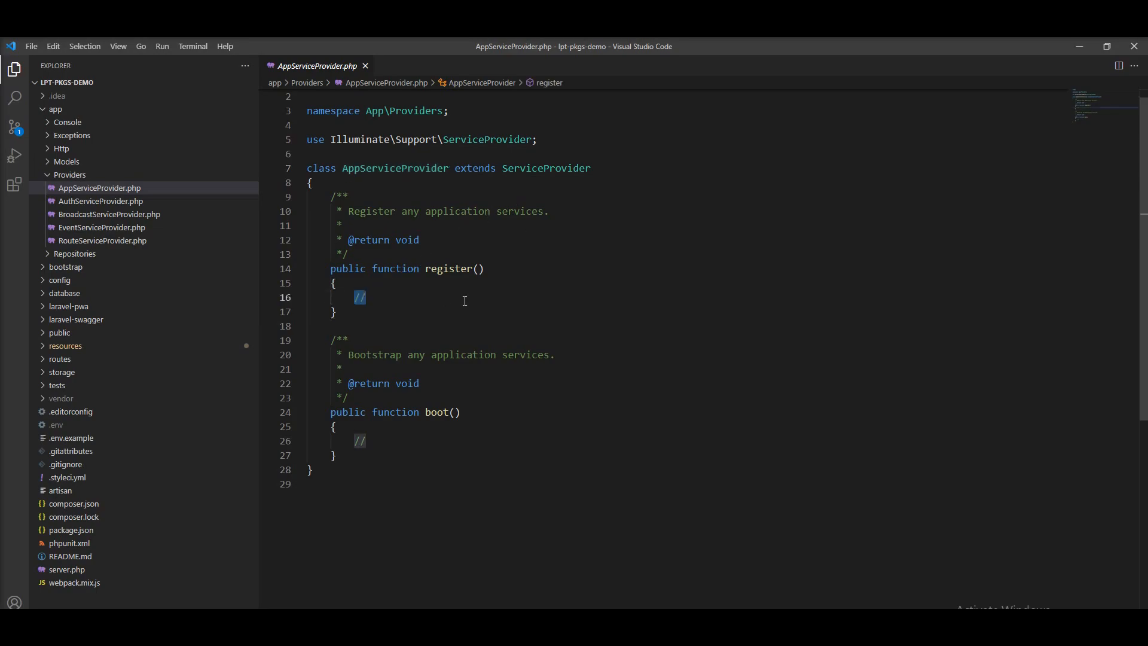
Replace the register() placeholder comment with an unfinished $this->app->bind( call.
text($this=)
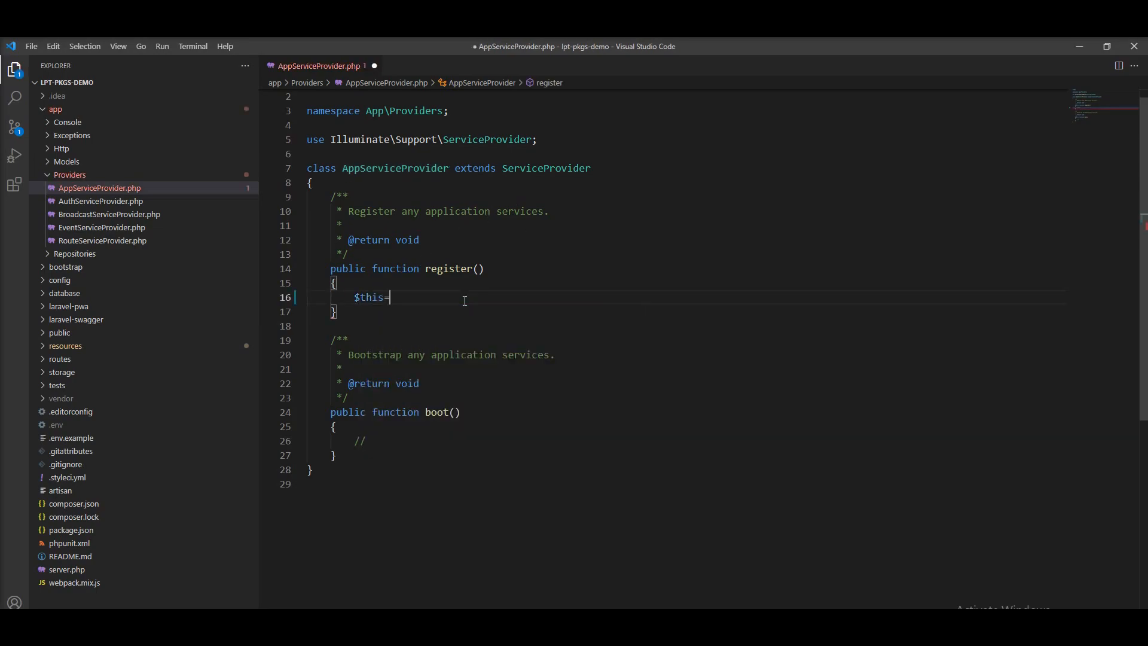
text(->)
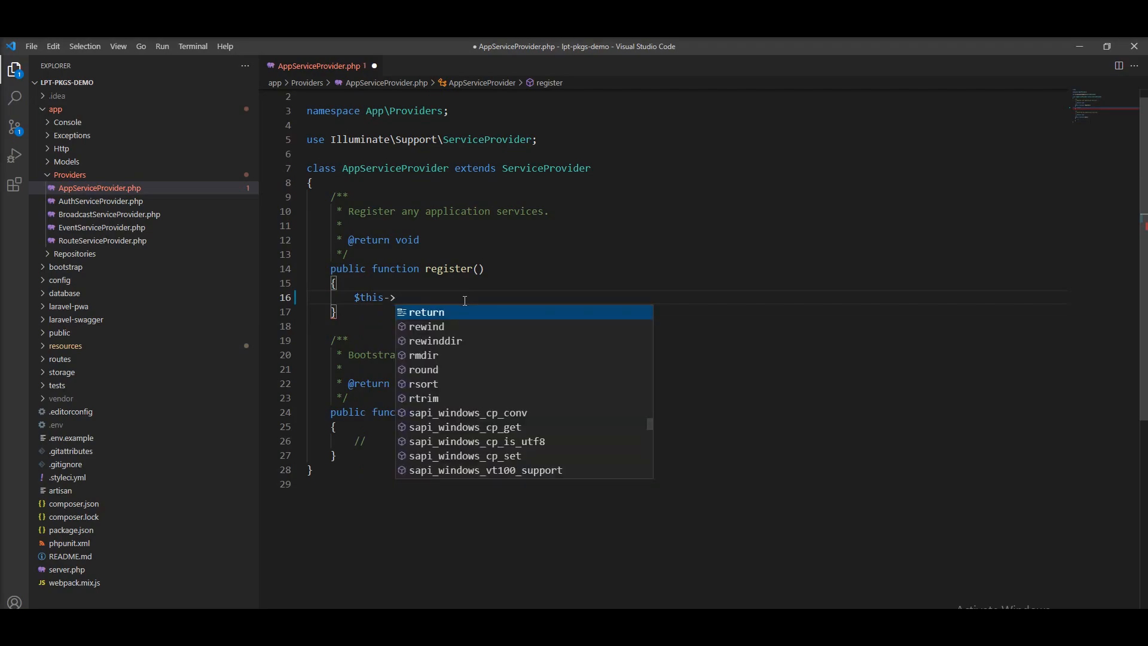
text(app)
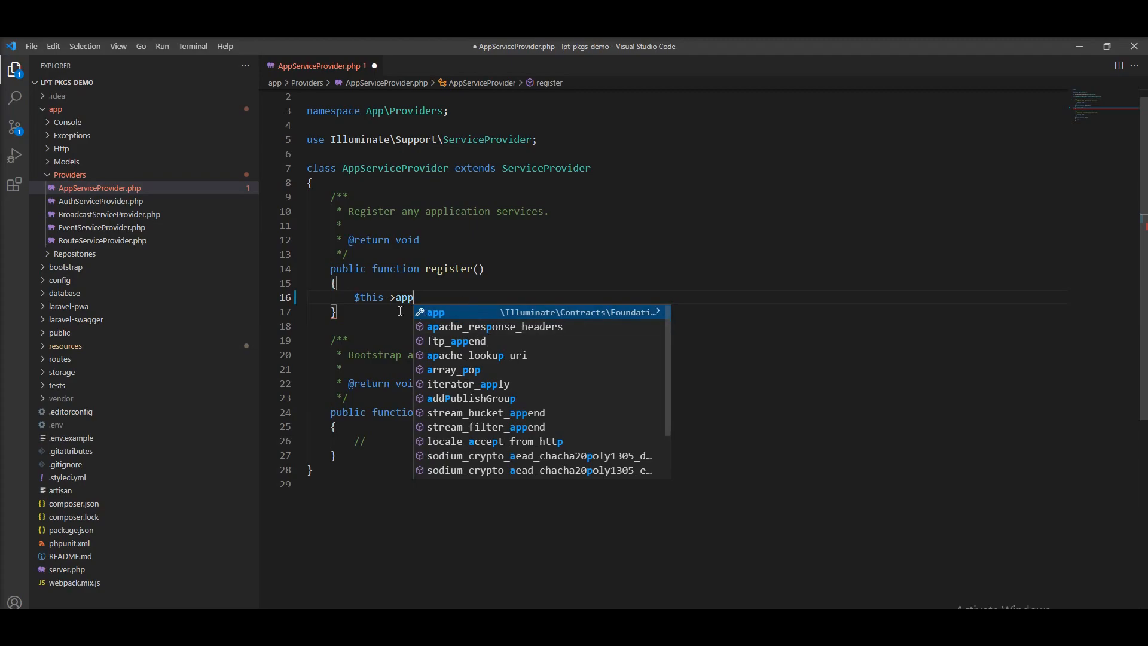
key(Escape)
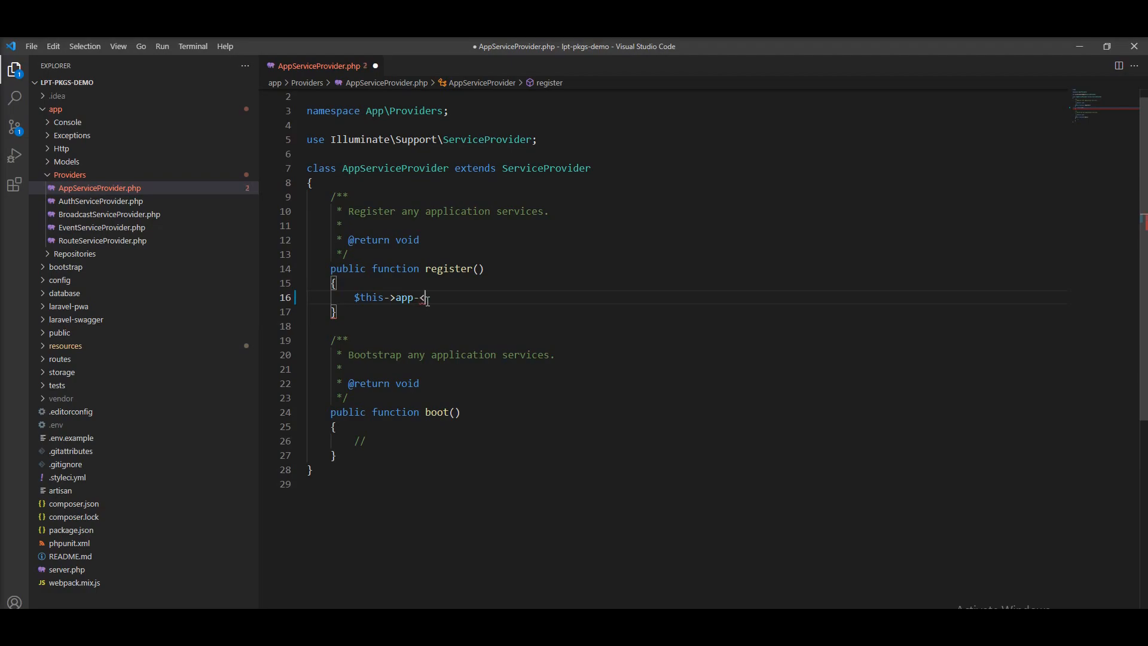
text(bind()
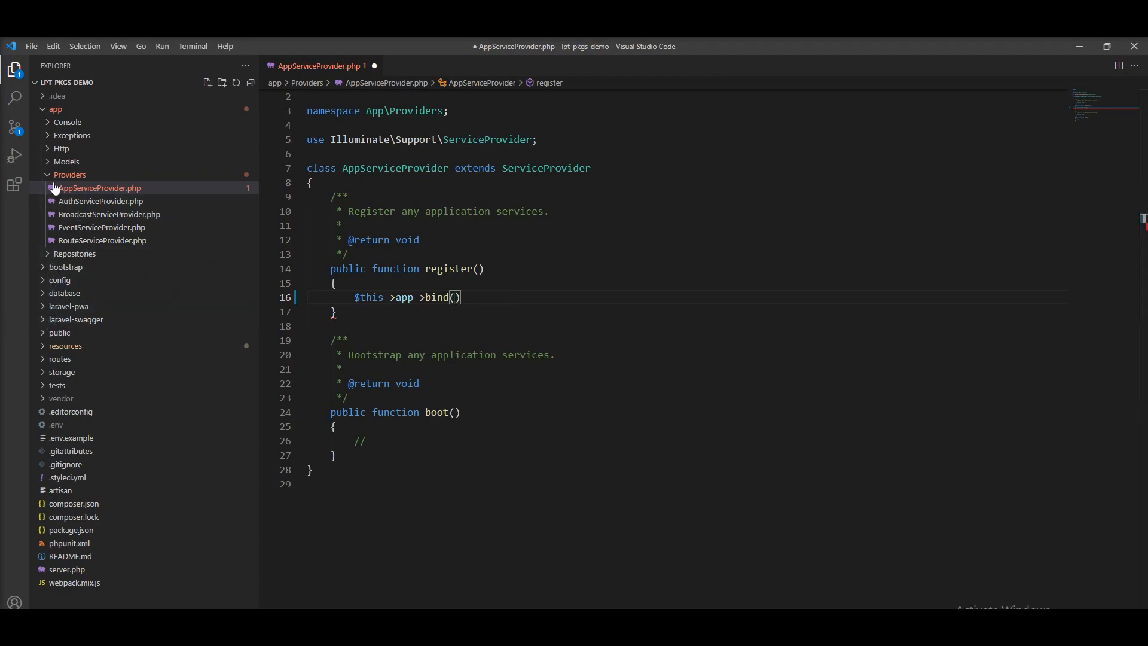
mouse_move(65, 345)
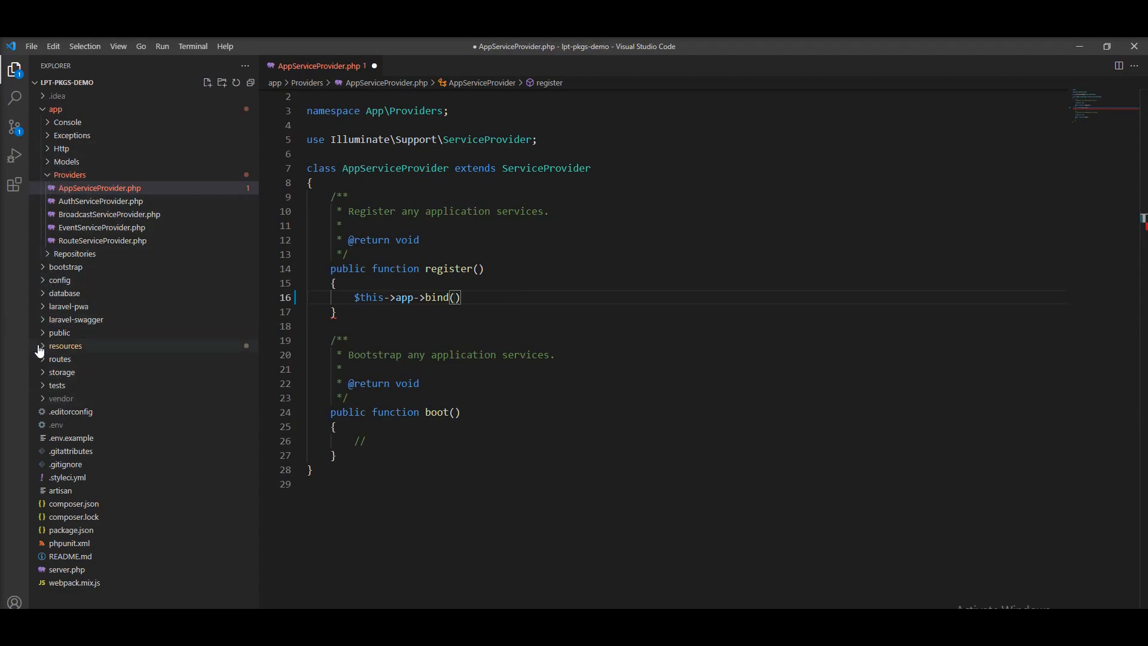
mouse_move(64, 222)
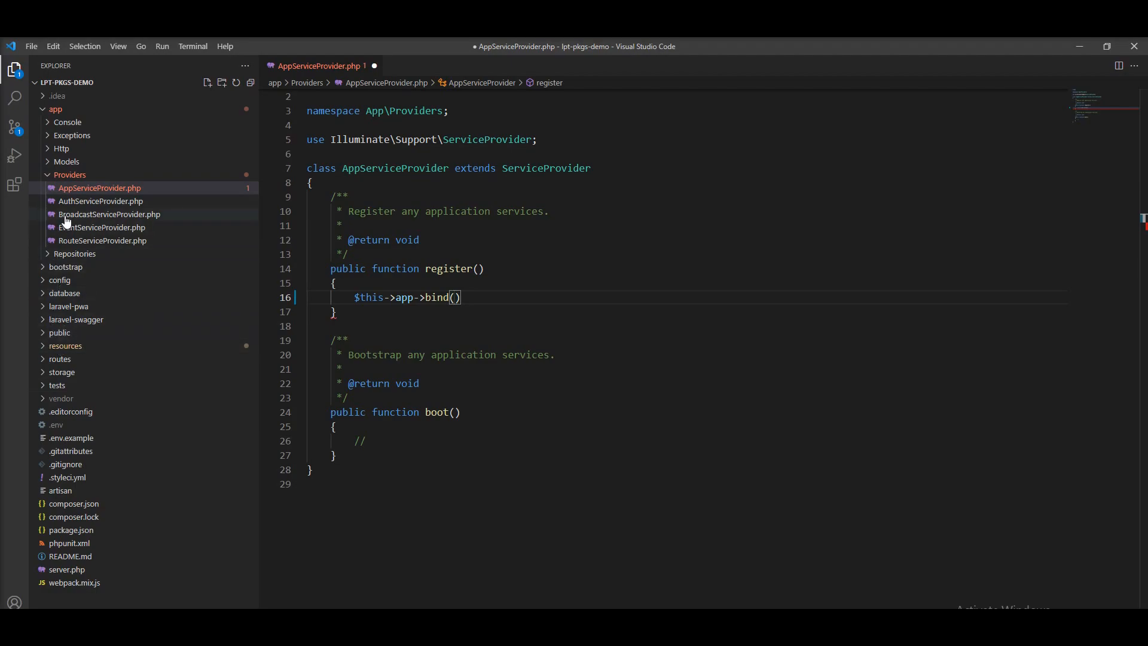
mouse_move(59, 262)
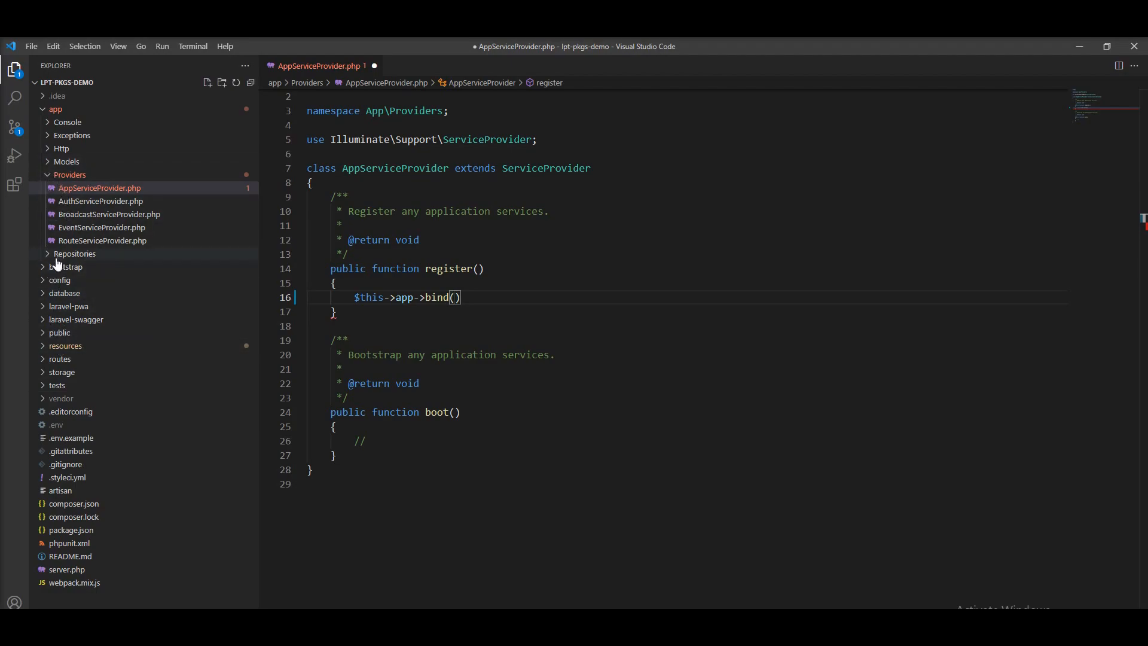
Pass CategoryRepository::class and a closure taking $app to the bind call.
click(75, 254)
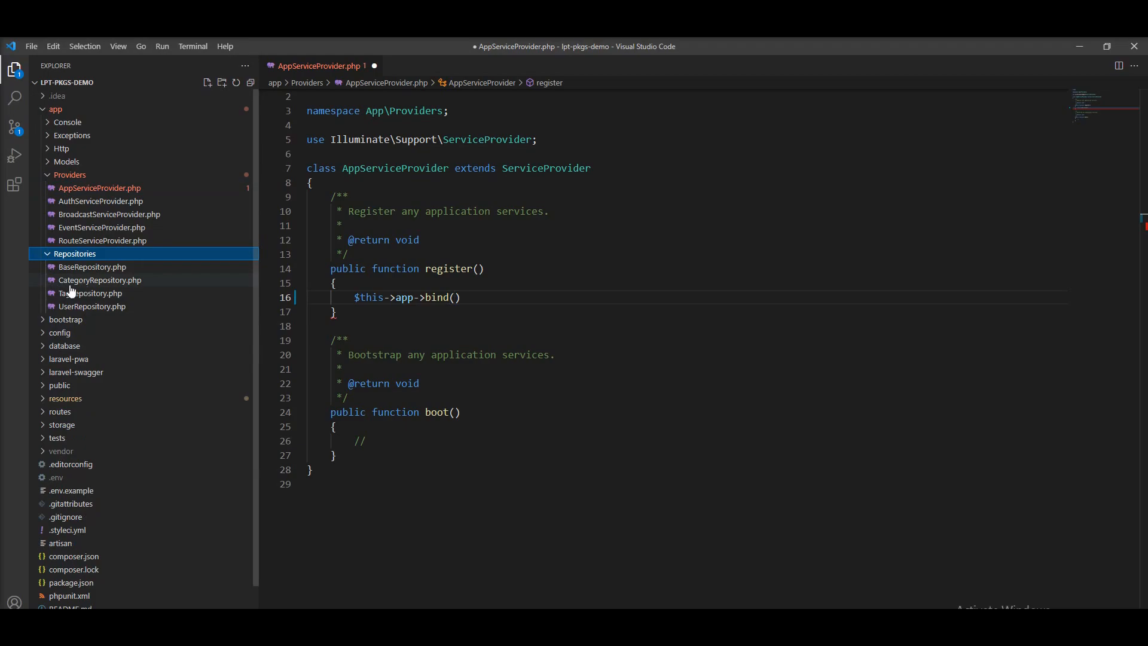
mouse_move(80, 306)
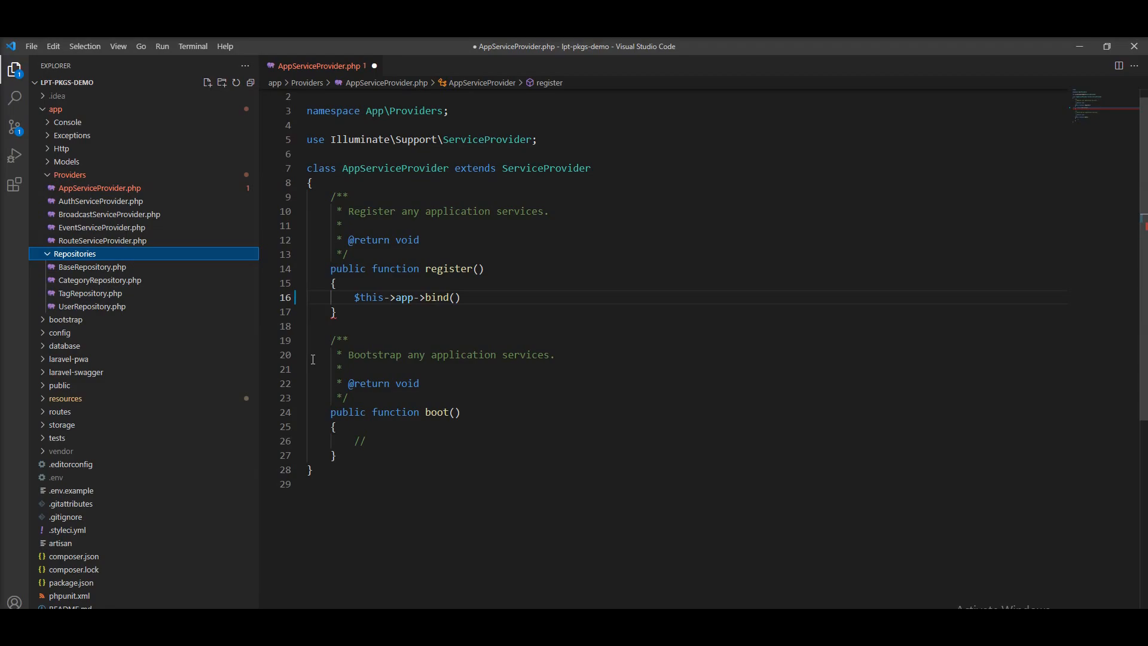
mouse_move(140, 294)
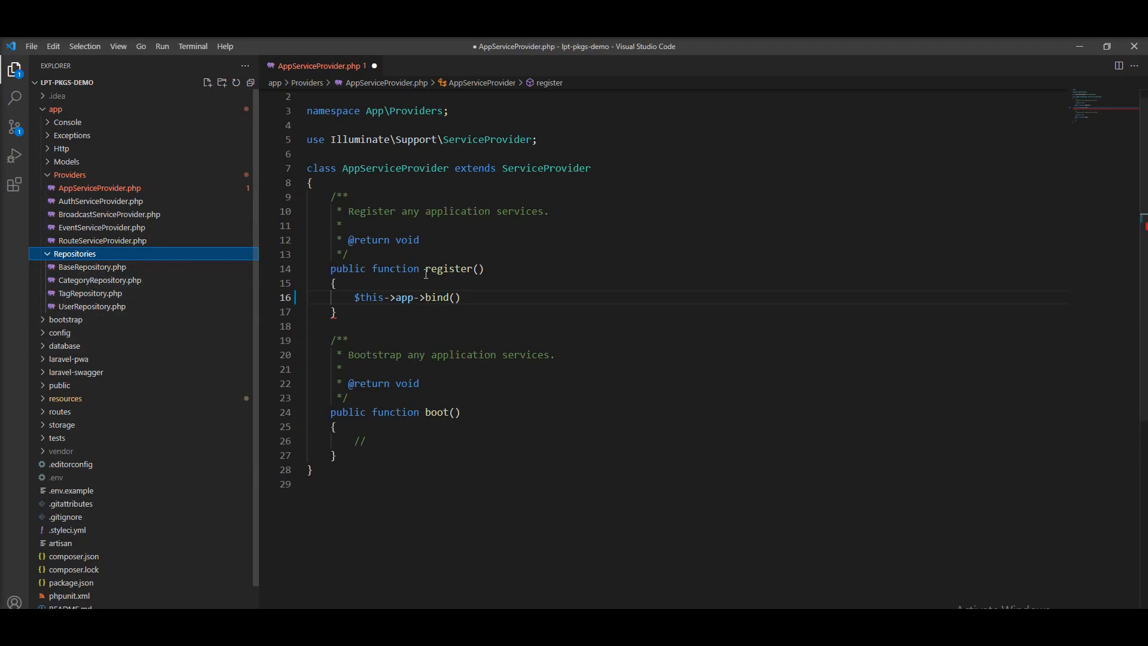
mouse_move(91, 297)
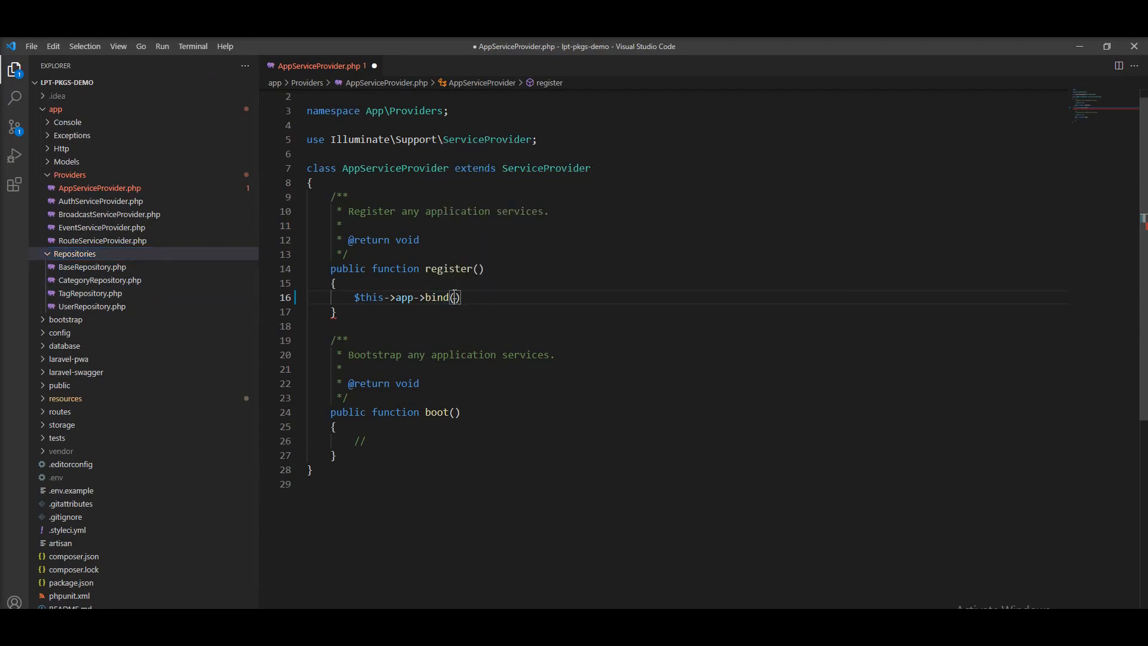
text(CategoryRepository::class)
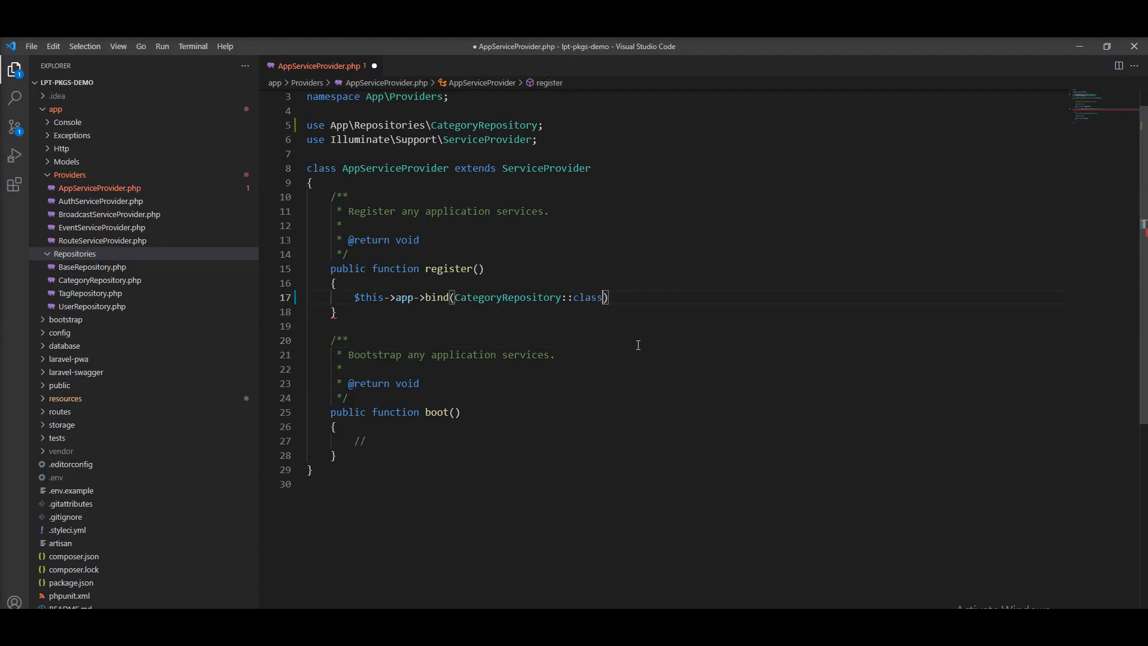
text(, function)
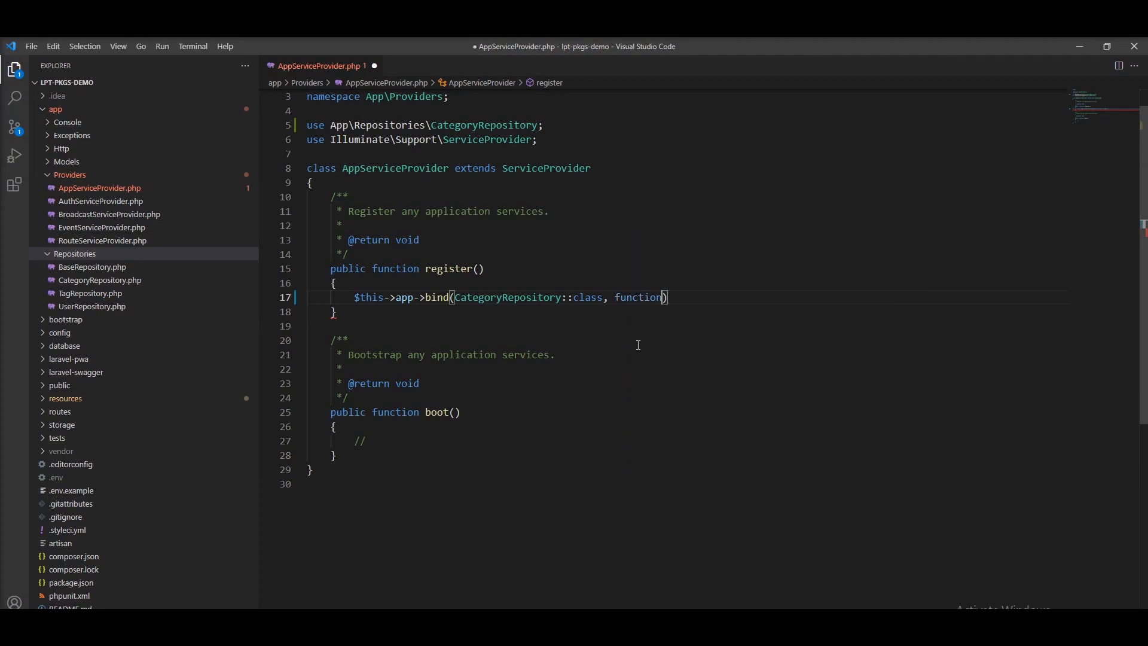
text(())
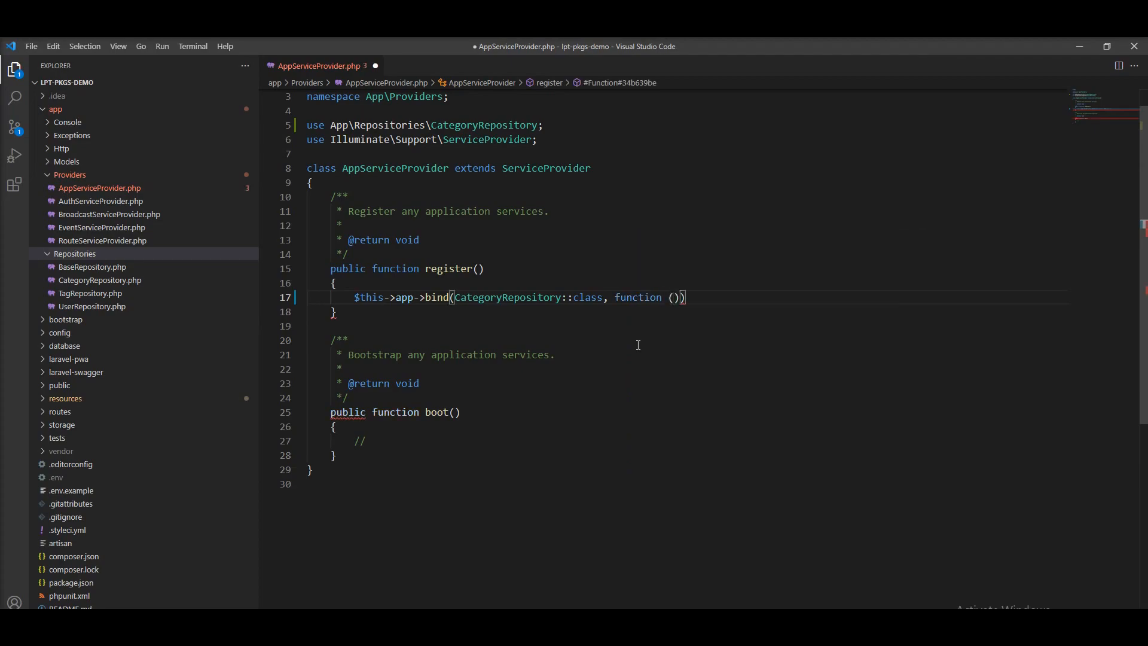
text($app)
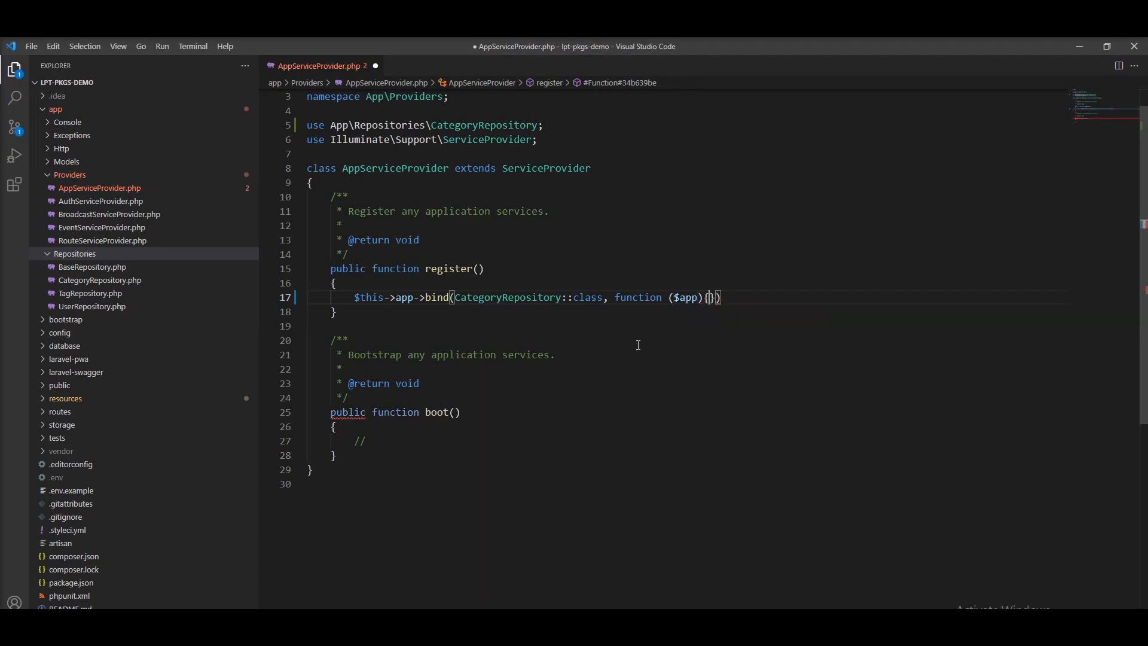
Make the closure body return new CategoryRepository().
key(Enter)
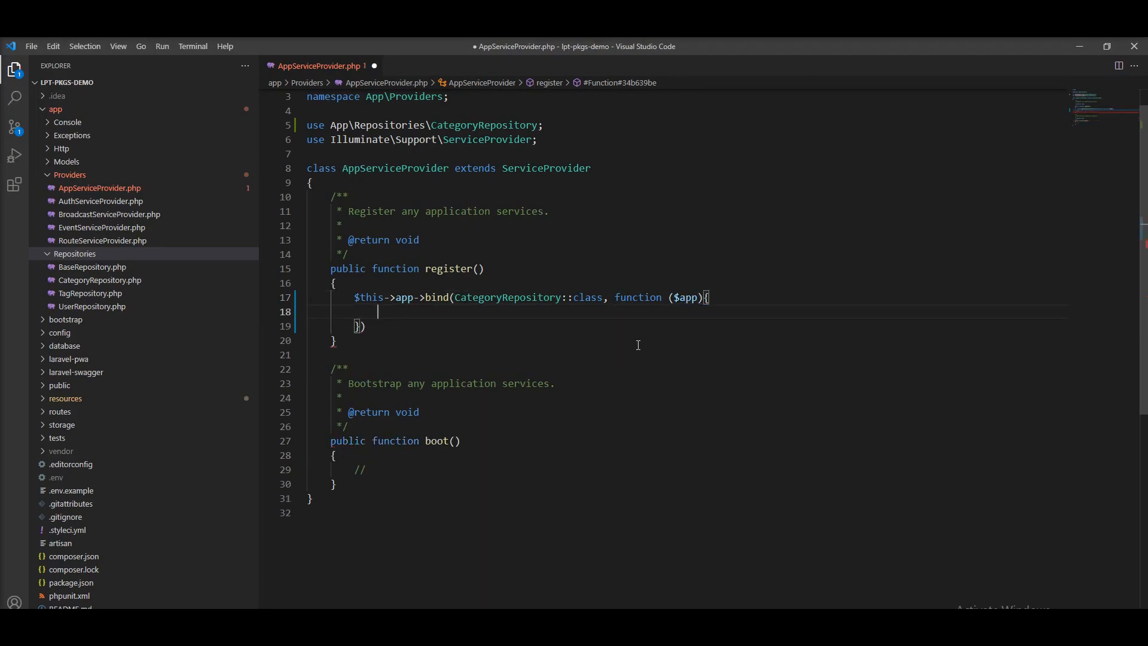
text(;)
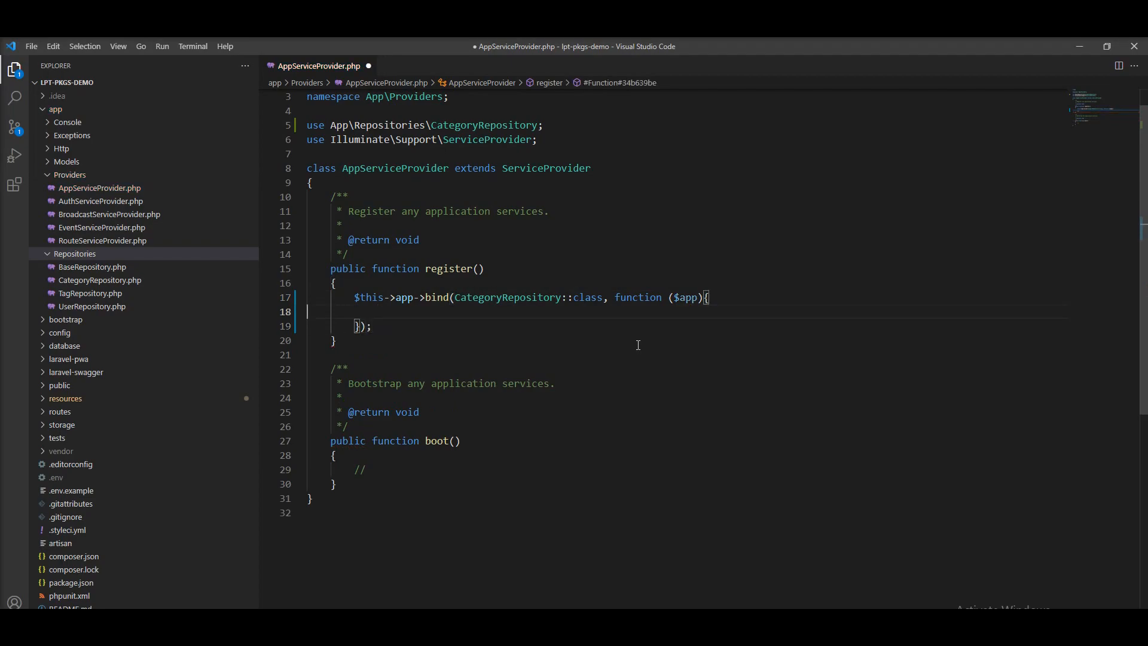
text(retur)
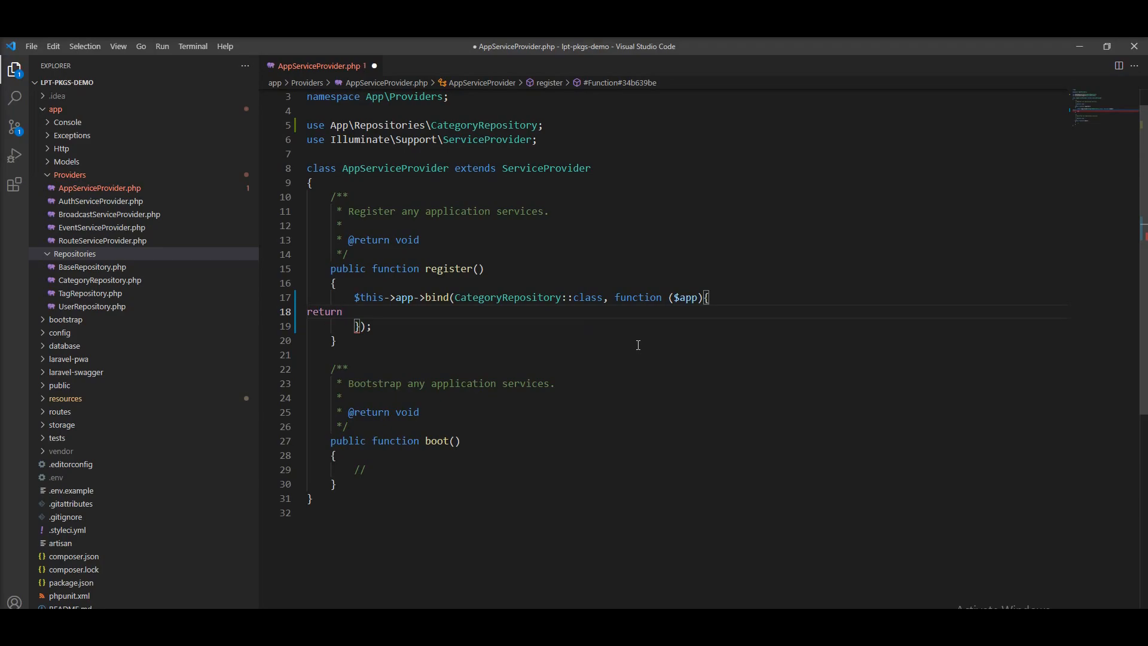
text(new)
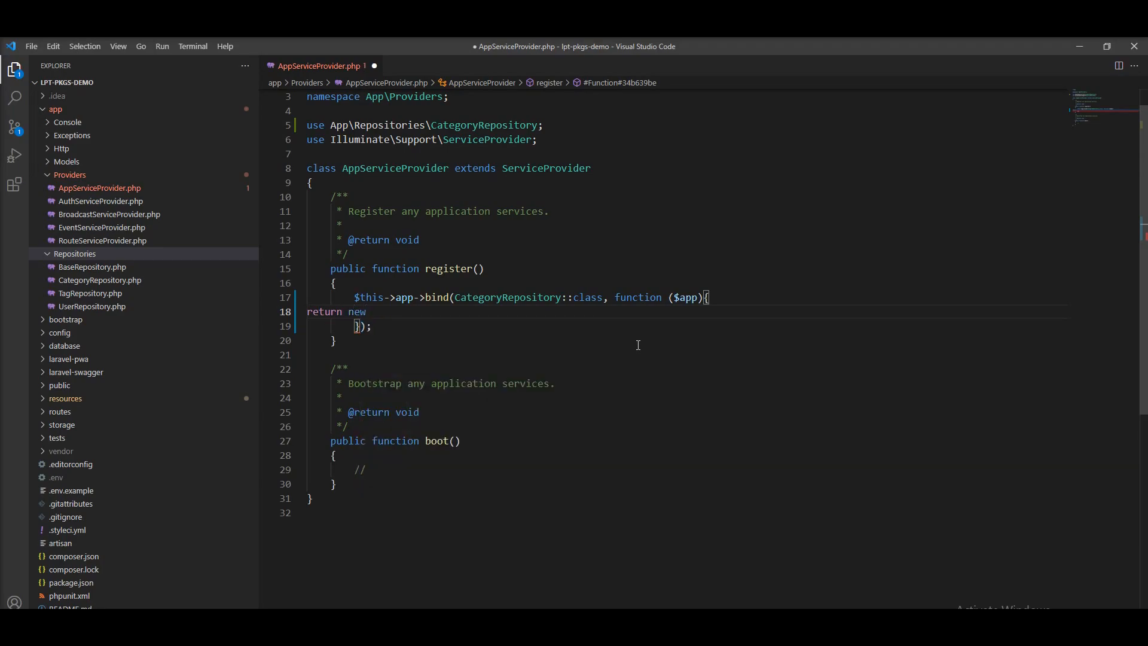
double_click(506, 297)
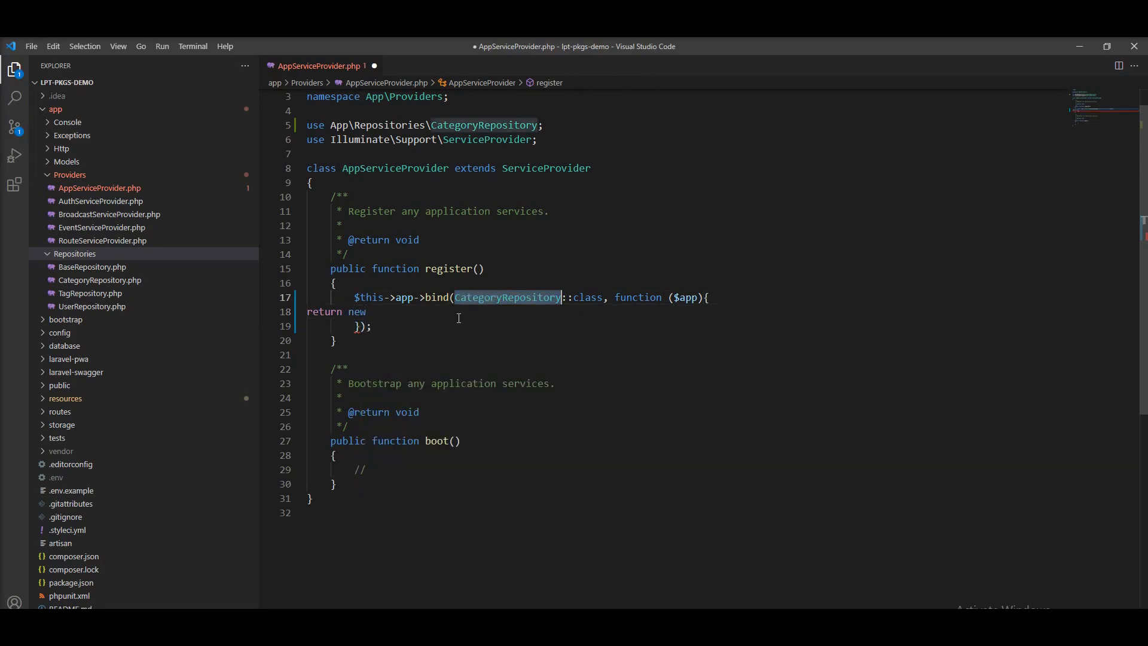
text(CategoryRepository();)
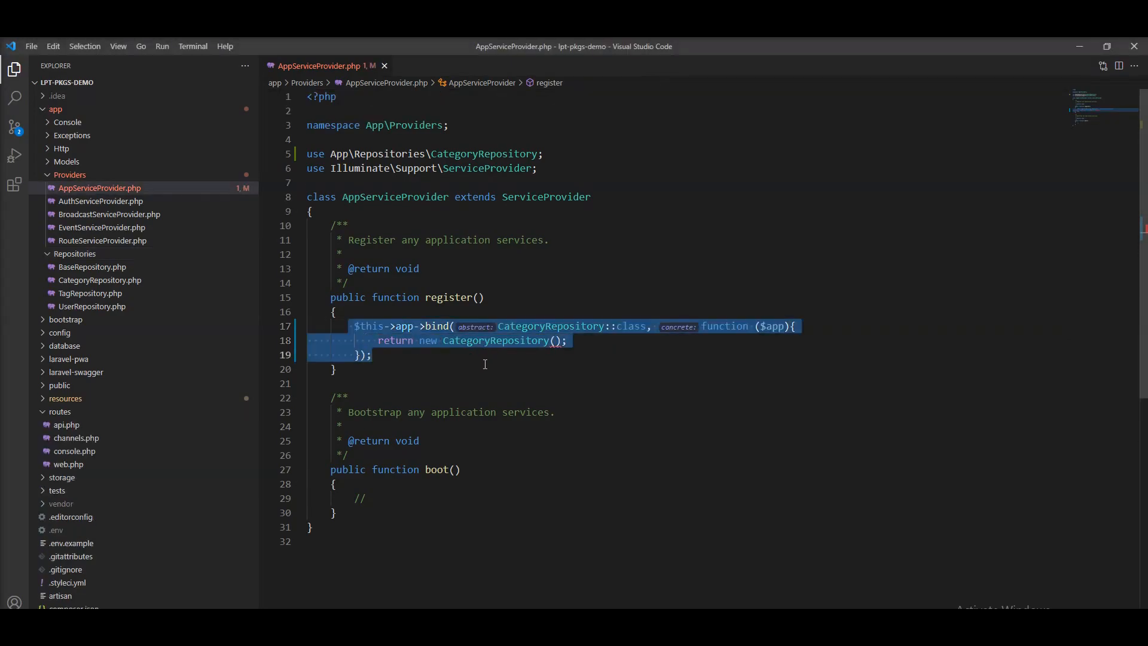
Select the CategoryRepository class name, then bring up Quick Open with Ctrl+P.
click(440, 369)
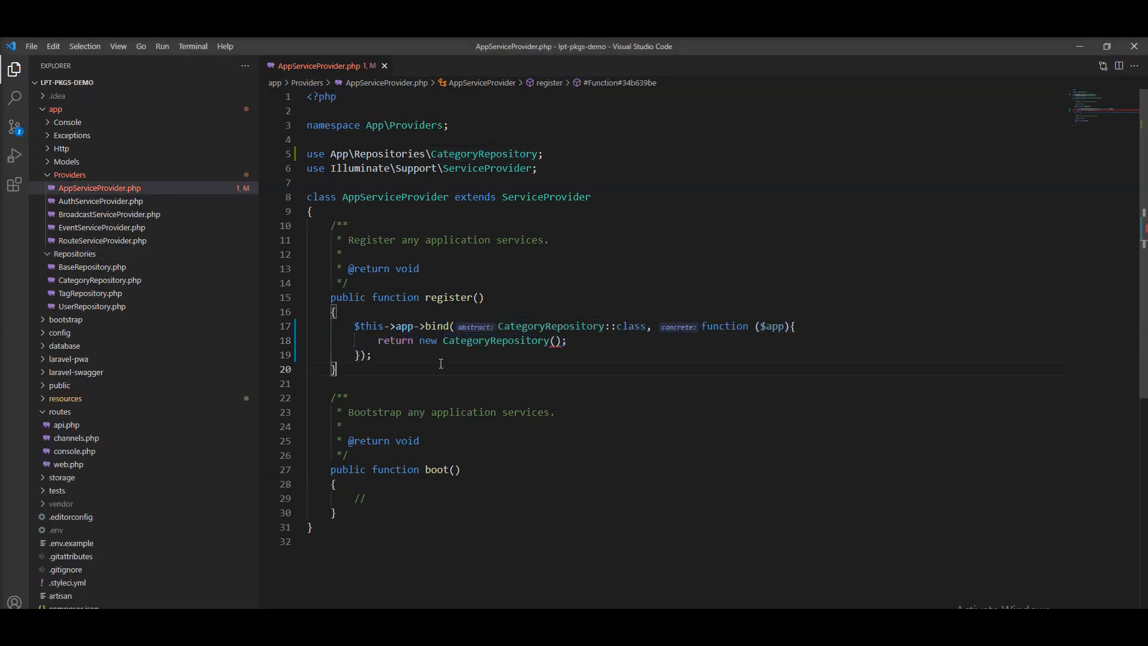
double_click(772, 326)
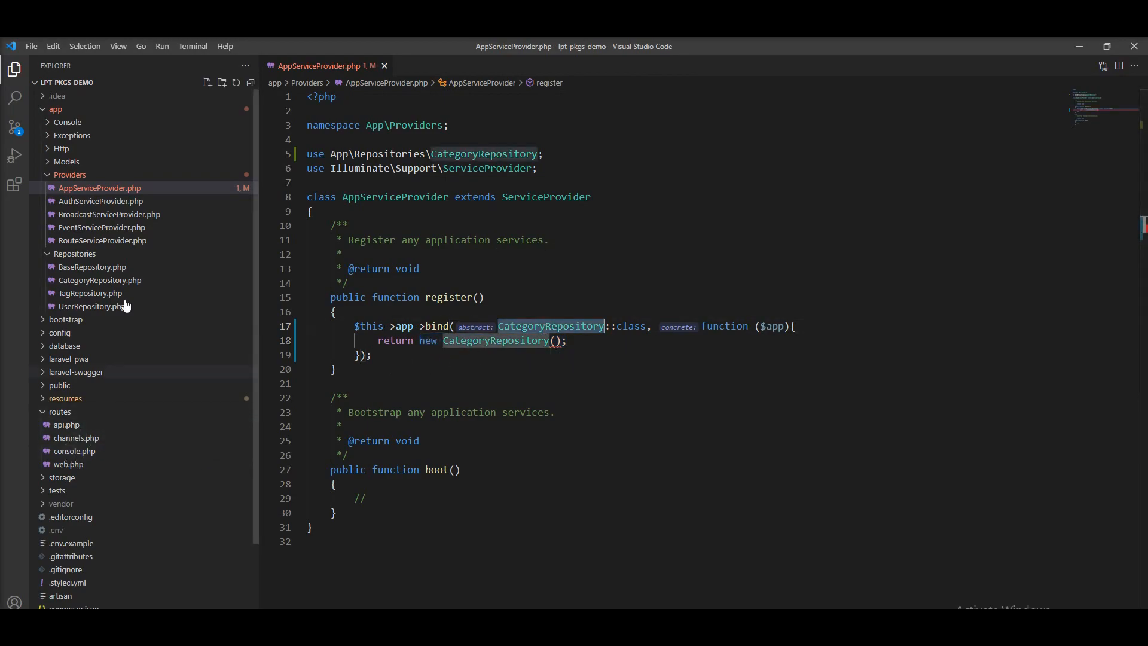
key(Ctrl+p)
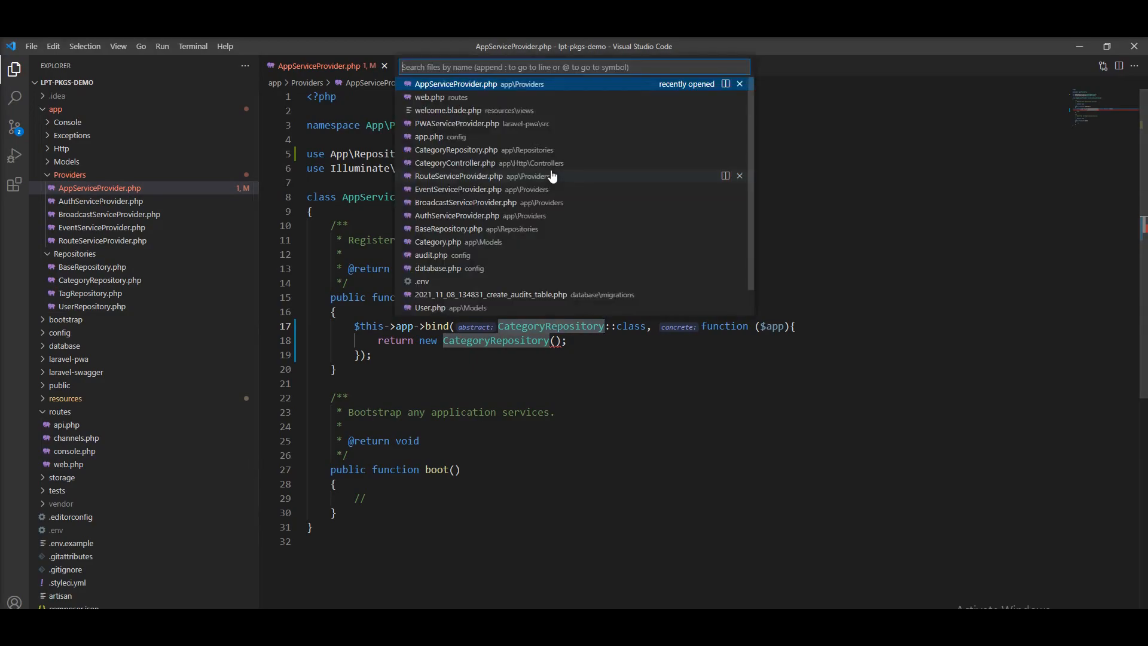
Open web.php and add dd(app()); inside the '/' route closure.
click(429, 97)
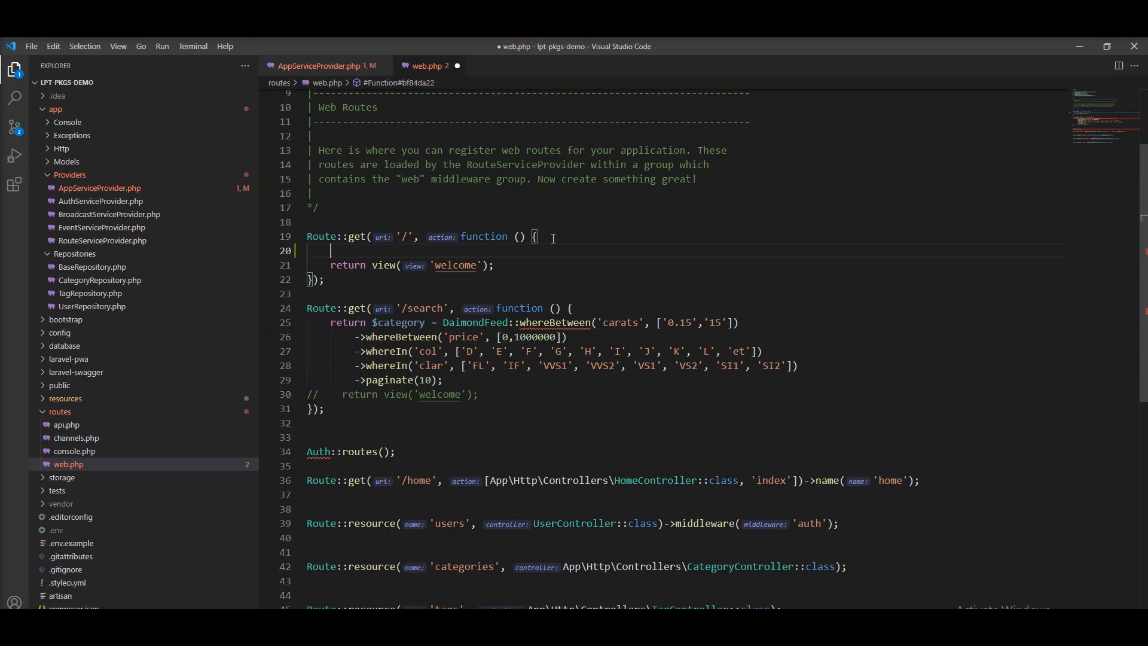
text(dd();)
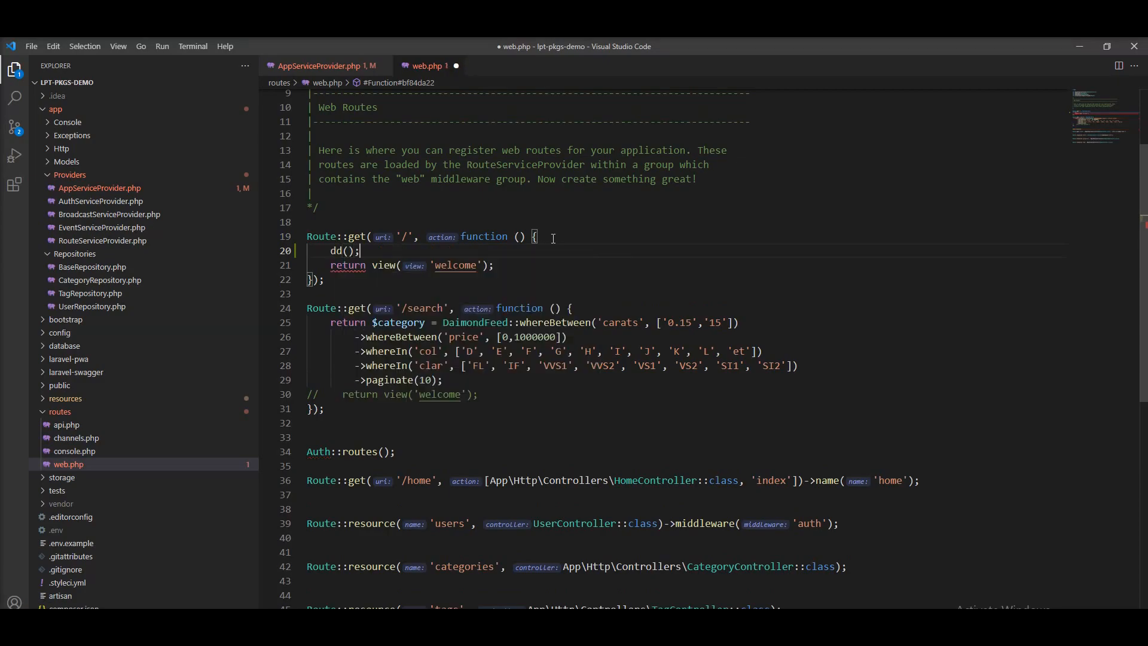
text(app)
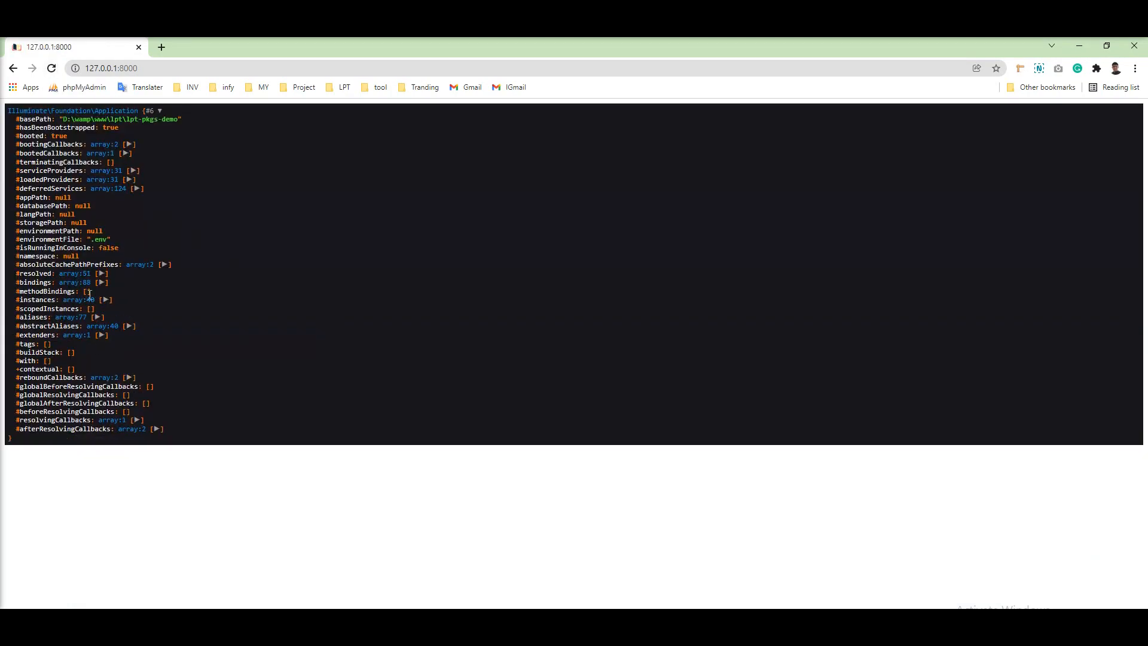
double_click(72, 282)
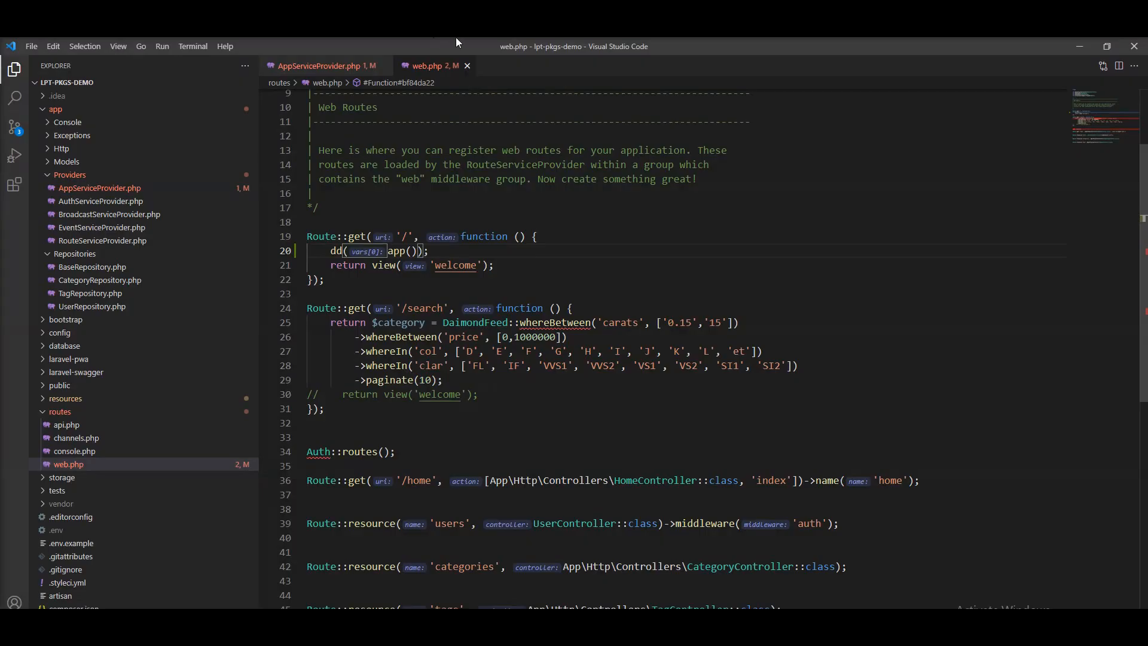
Switch to AppServiceProvider.php and expand the container's #bindings array in the dump.
click(322, 65)
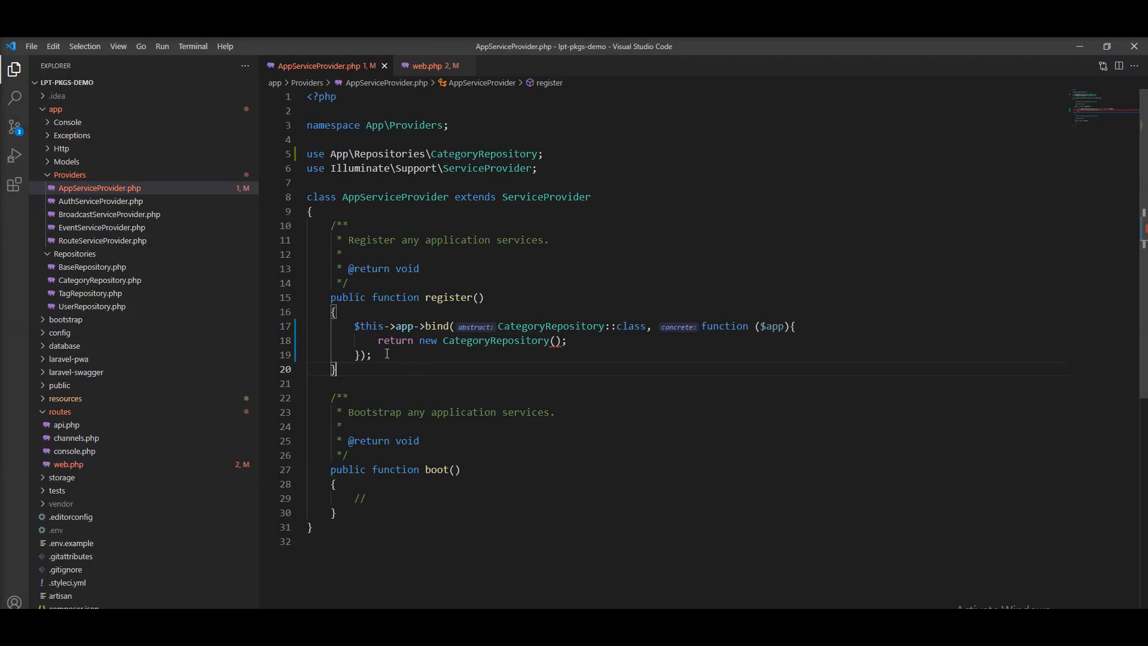
key(ctrl+/)
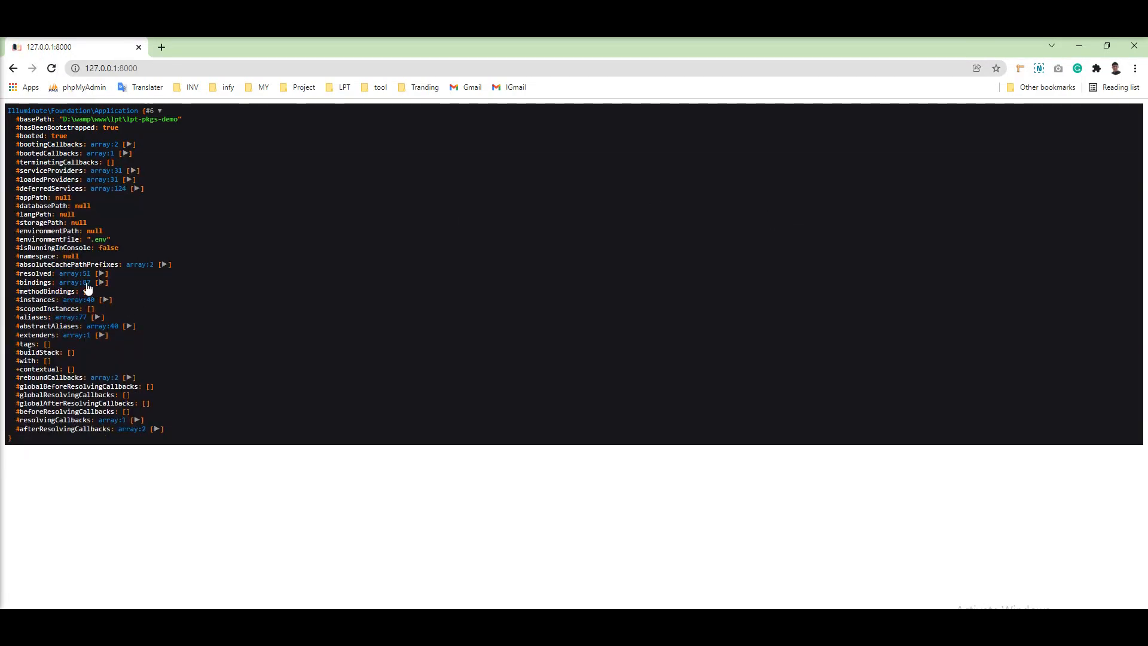
double_click(83, 283)
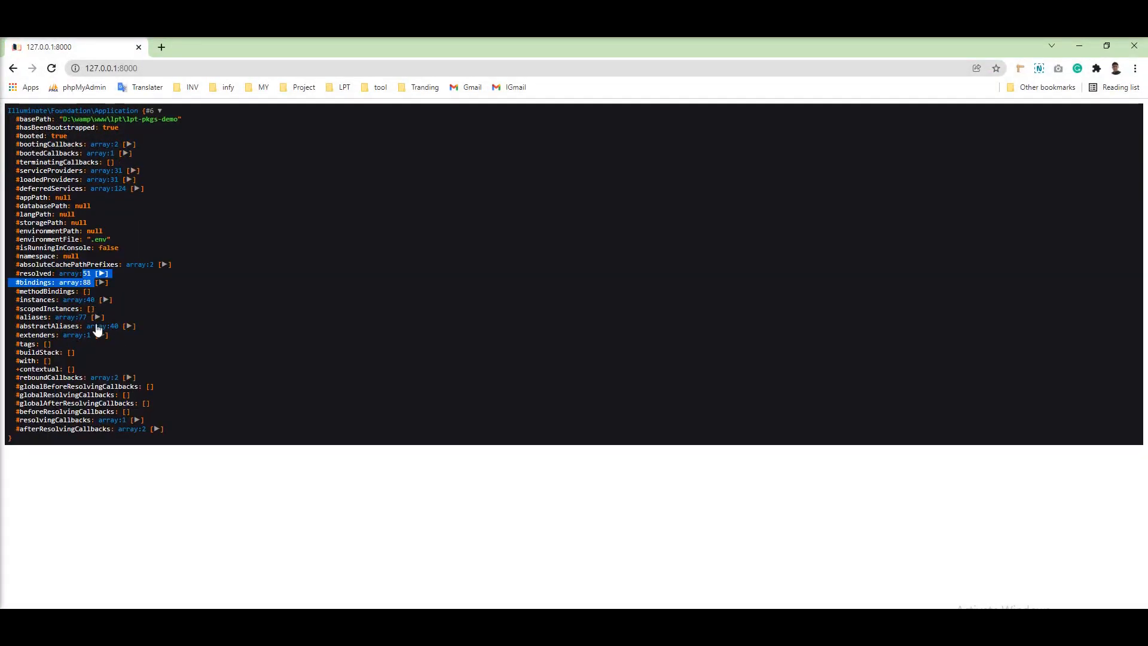
click(98, 282)
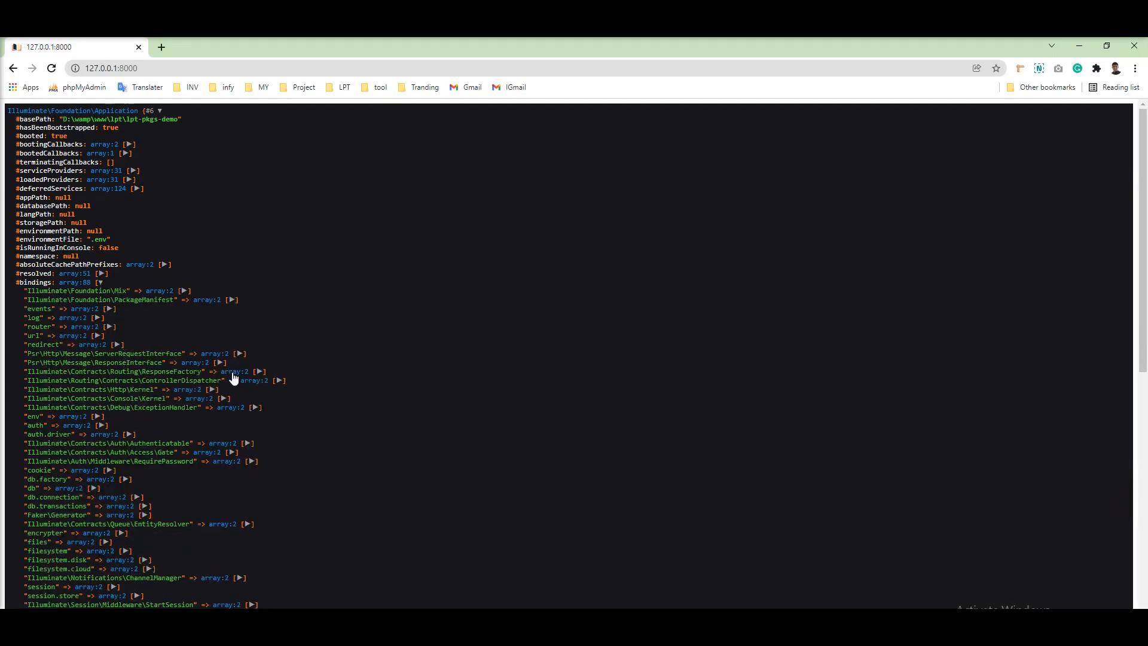
scroll(down, 3)
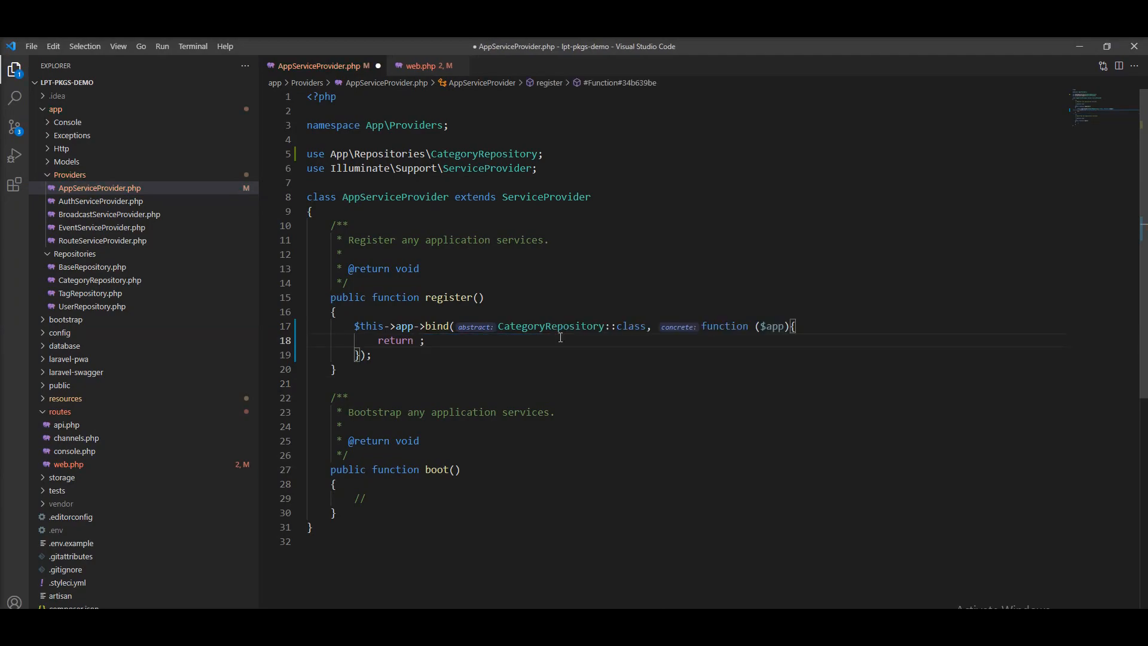
Make the closure return $app->make(CategoryRepository::class) and save the file.
text($app->make)
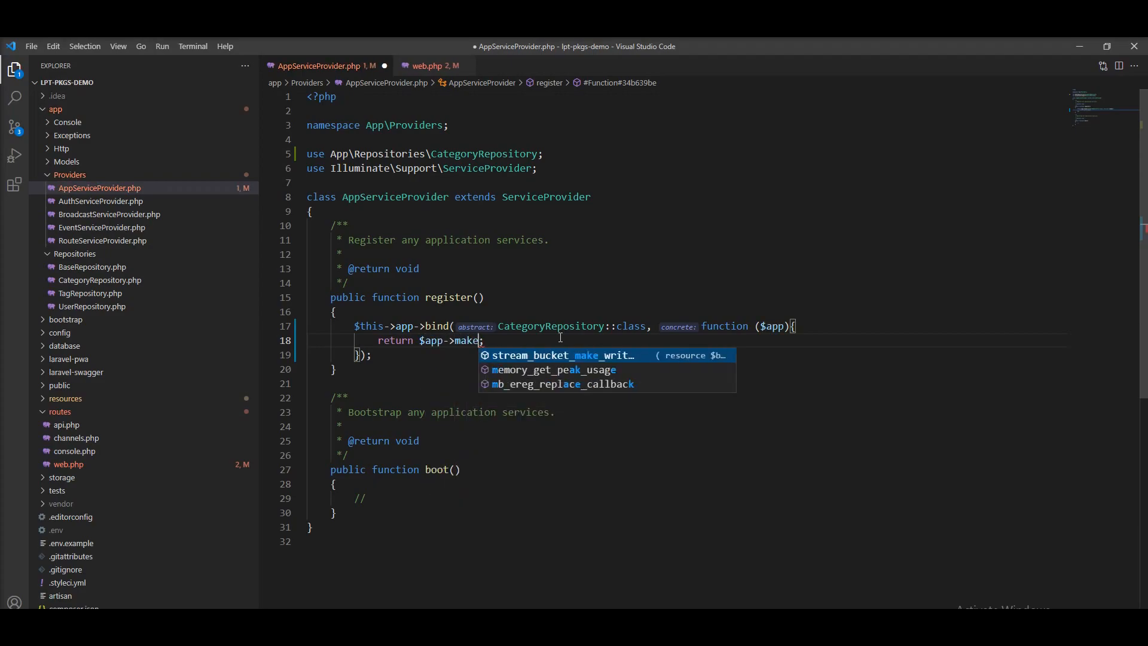
key(Escape)
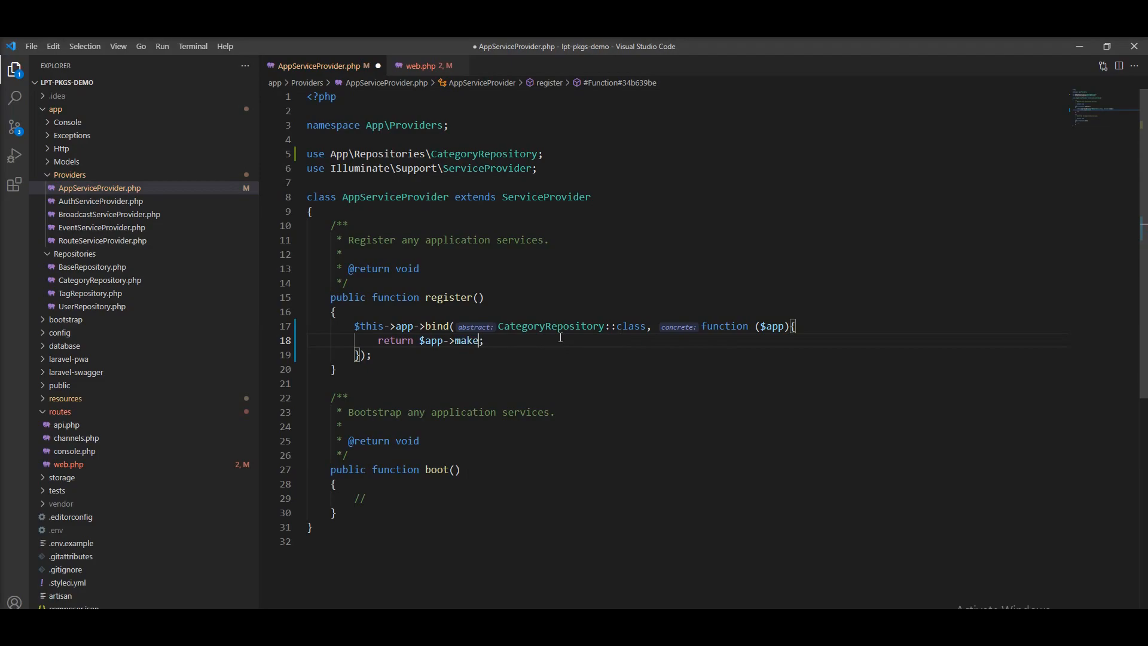
text(())
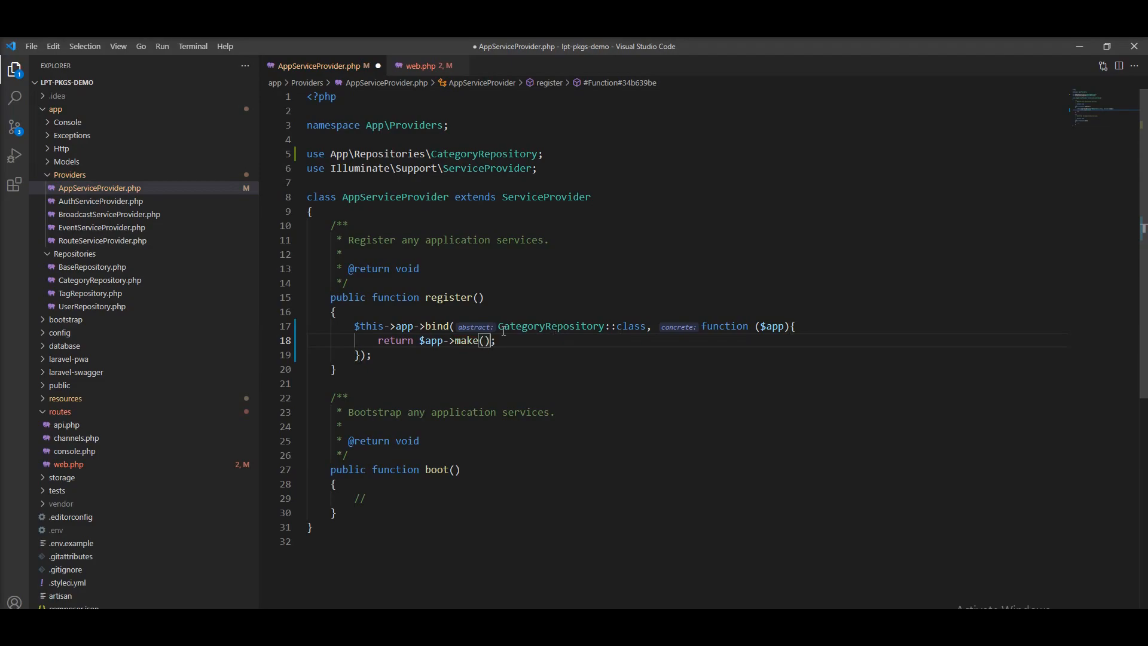
double_click(571, 326)
text(CategoryRepository::class)
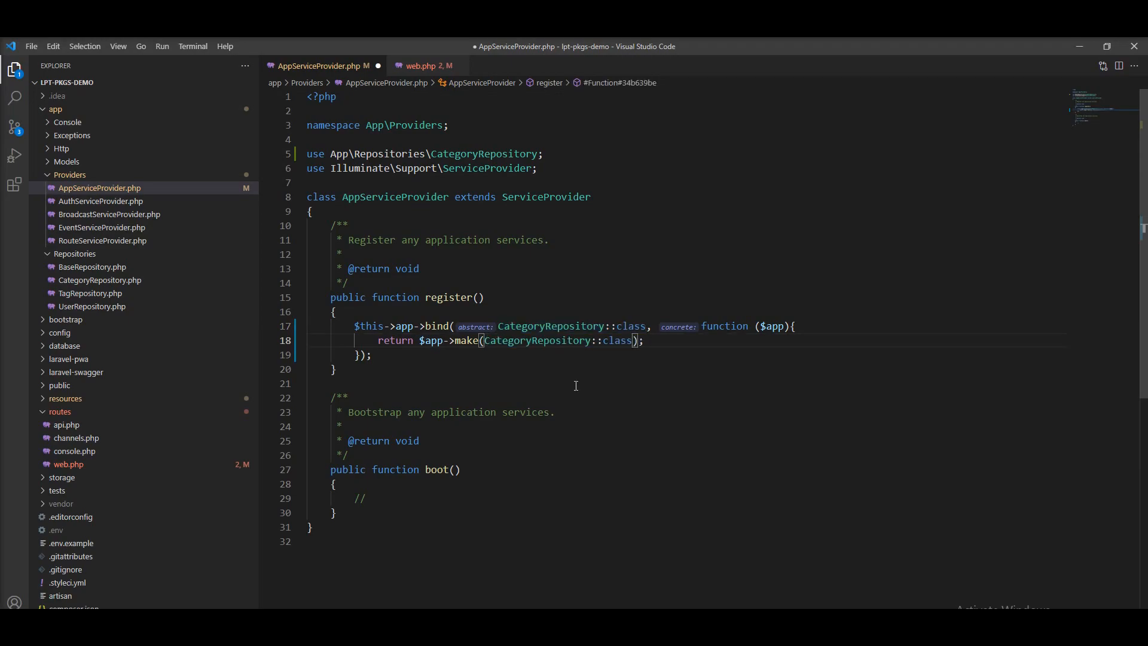
key(ctrl+s)
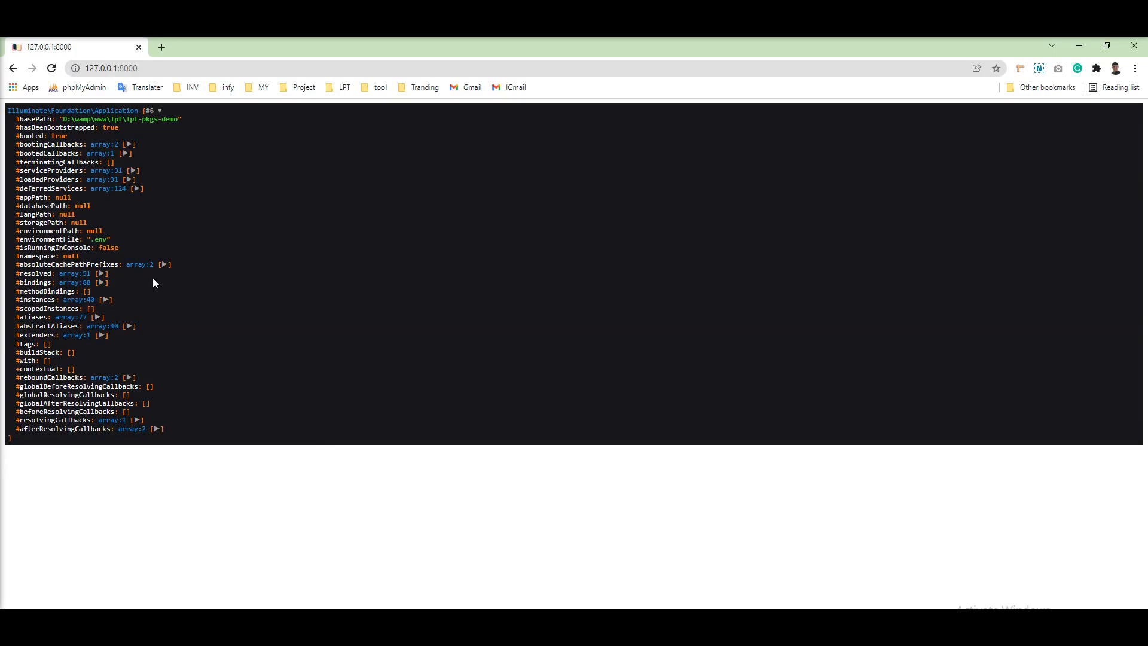
mouse_move(107, 297)
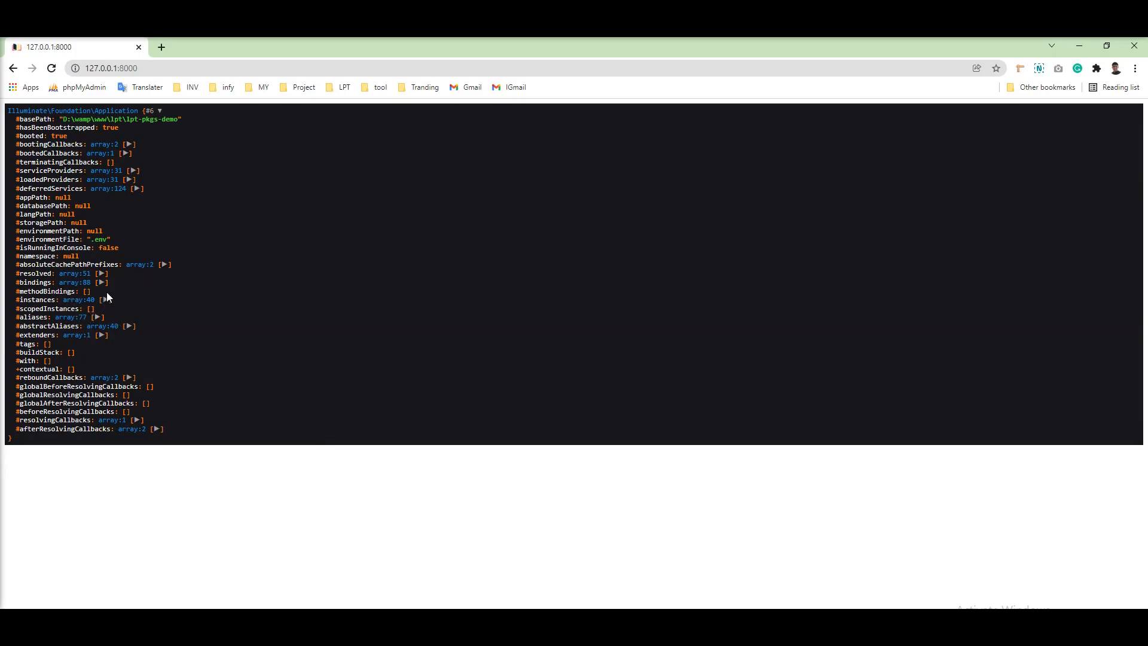
Expand #bindings: array:88 in the dd output to reveal registered services.
click(102, 281)
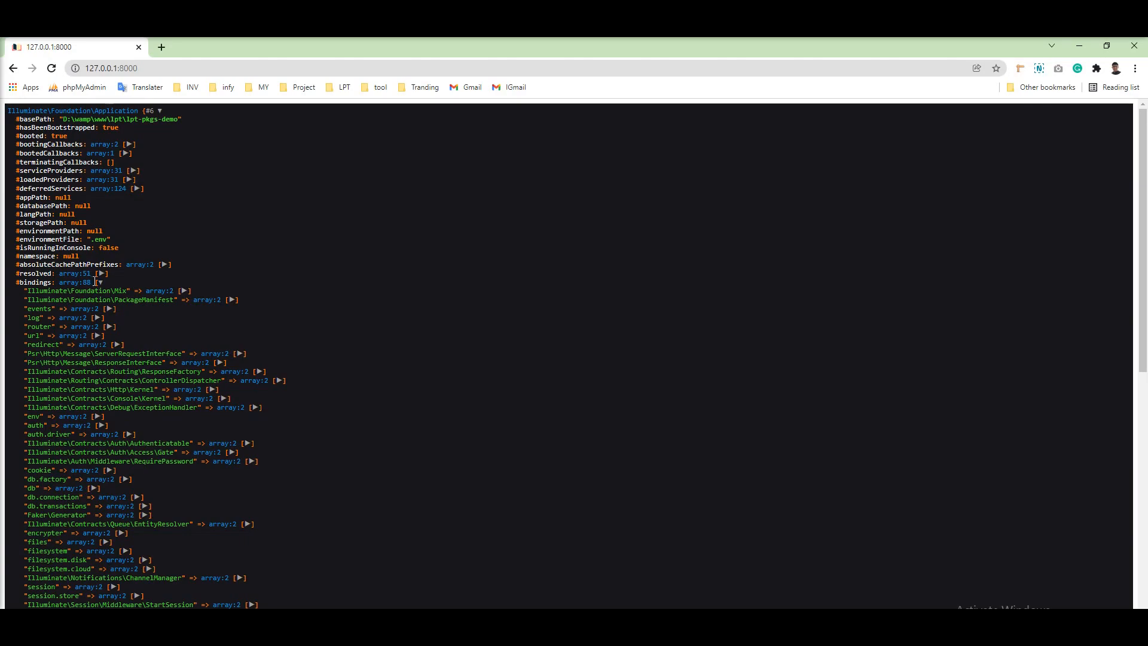
mouse_move(959, 237)
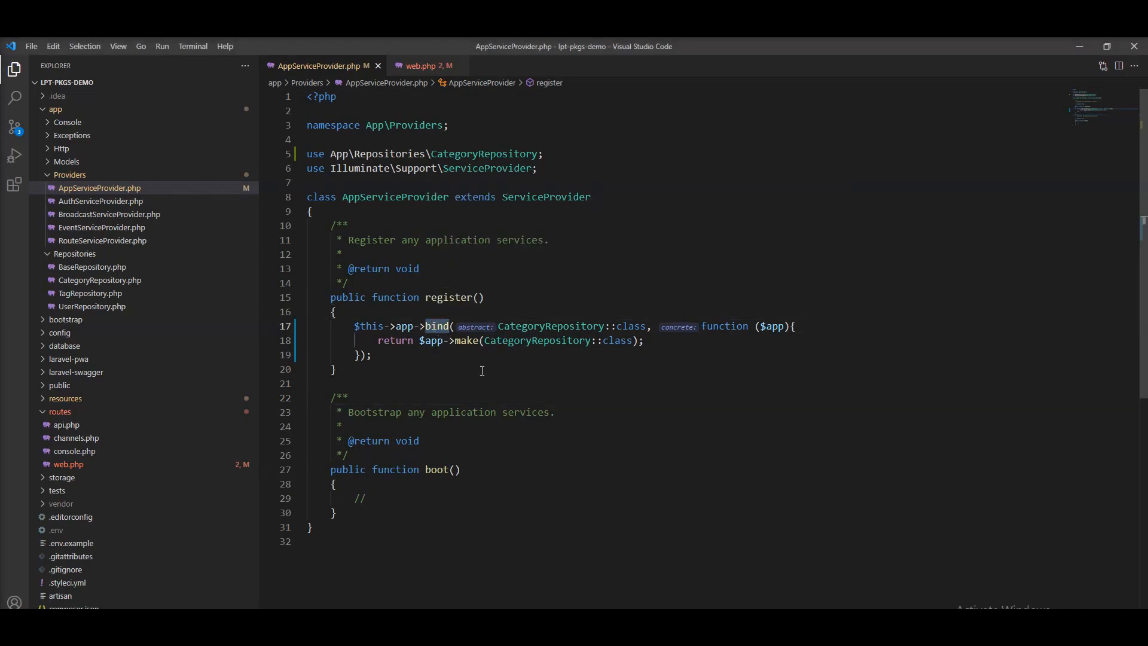
text(sin)
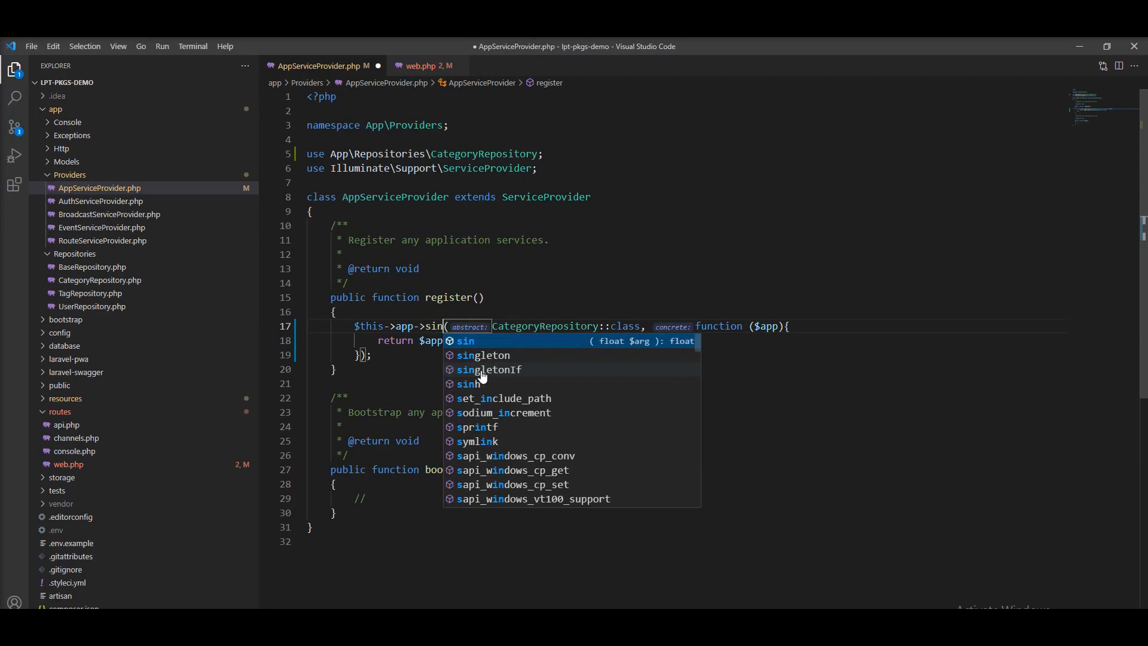
click(483, 355)
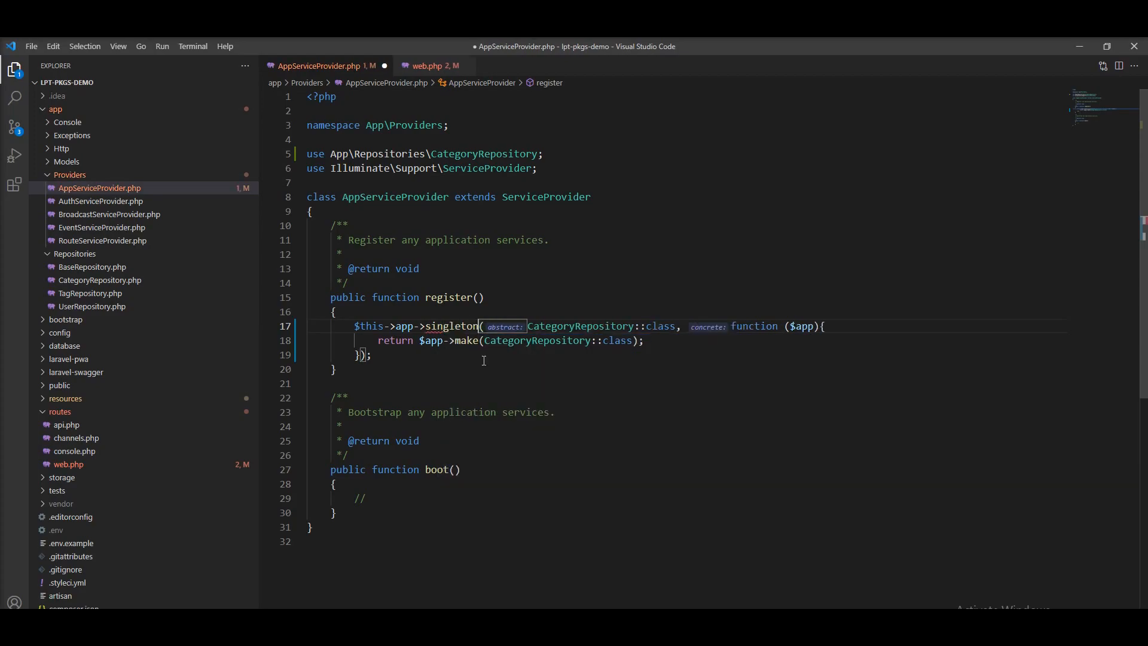
key(ctrl+s)
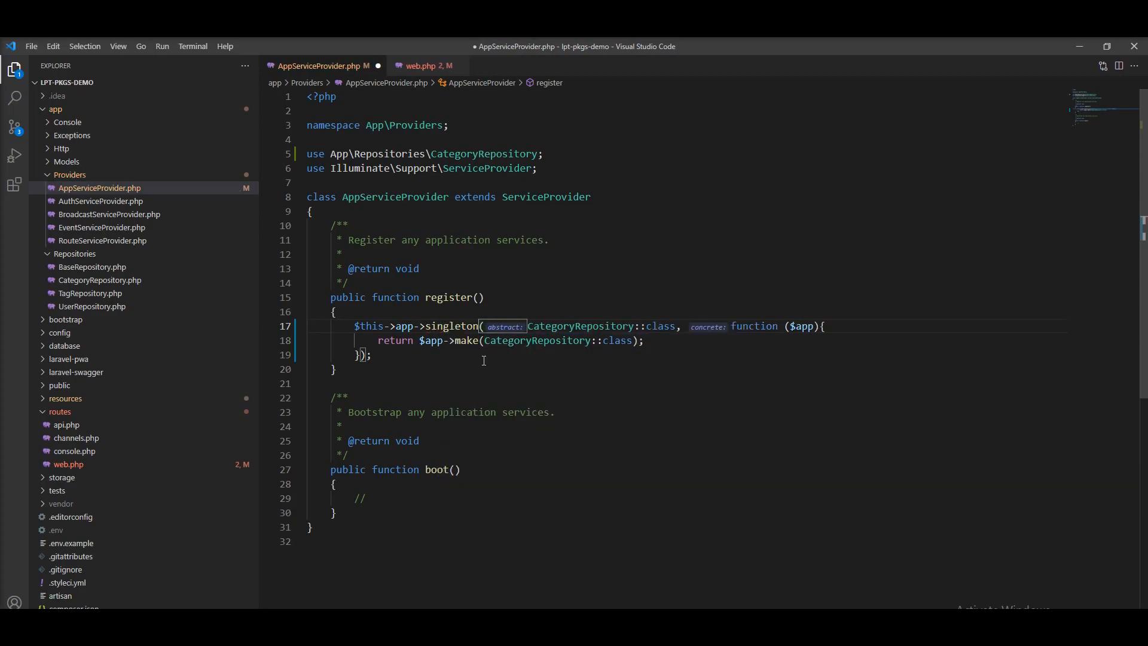
double_click(580, 326)
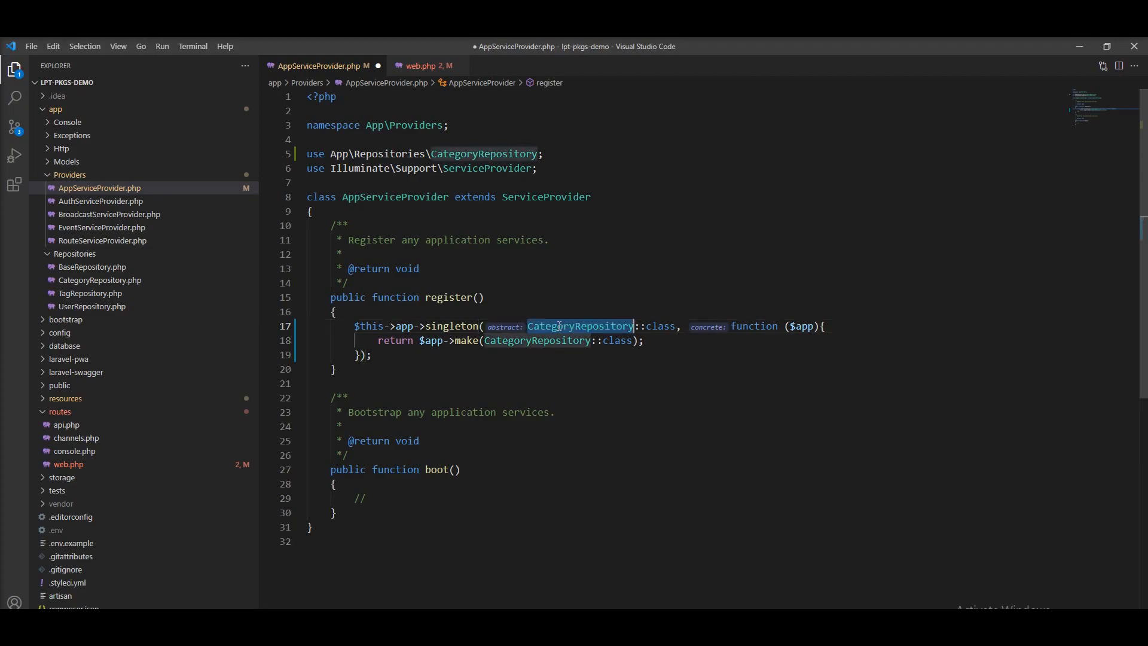
click(536, 339)
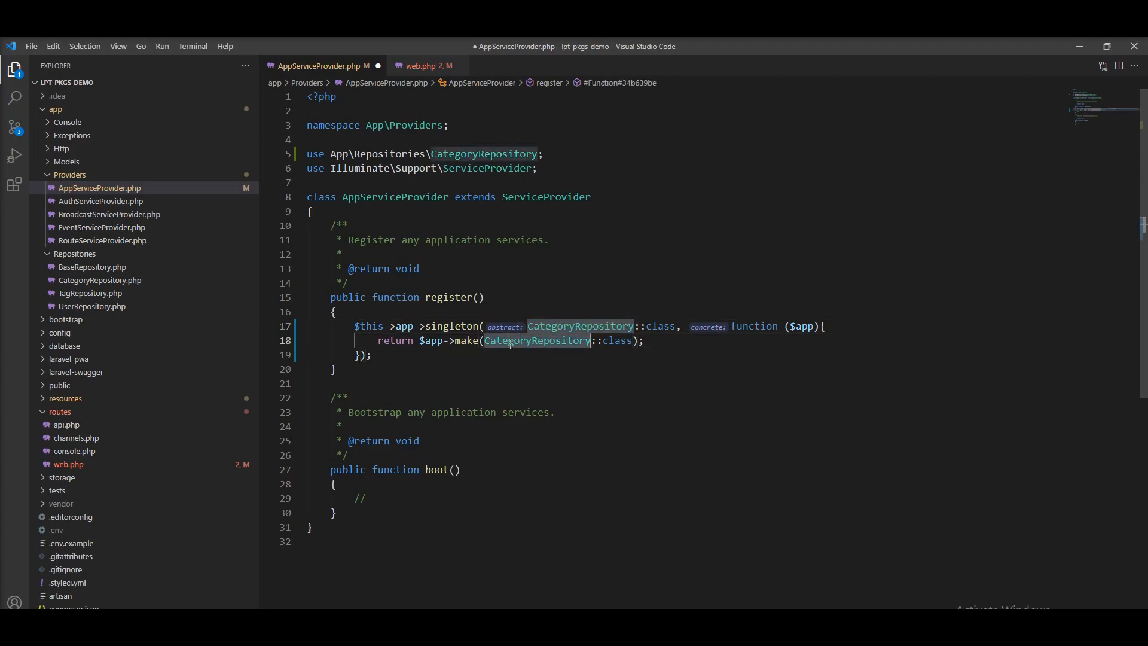
mouse_move(540, 371)
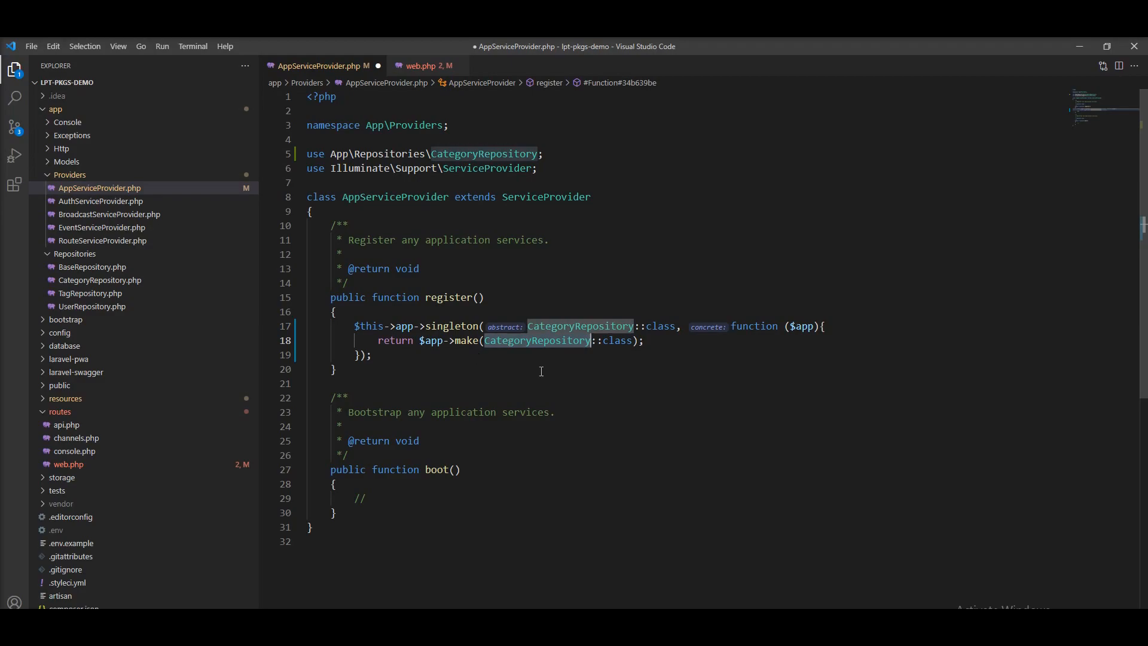
mouse_move(571, 404)
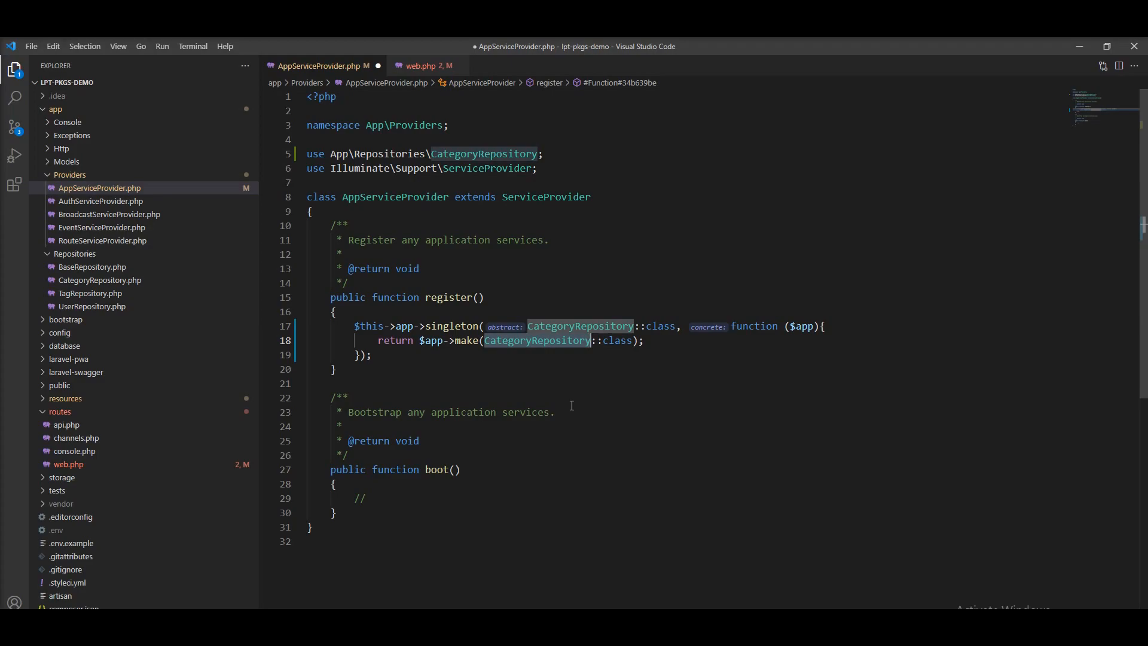
mouse_move(456, 362)
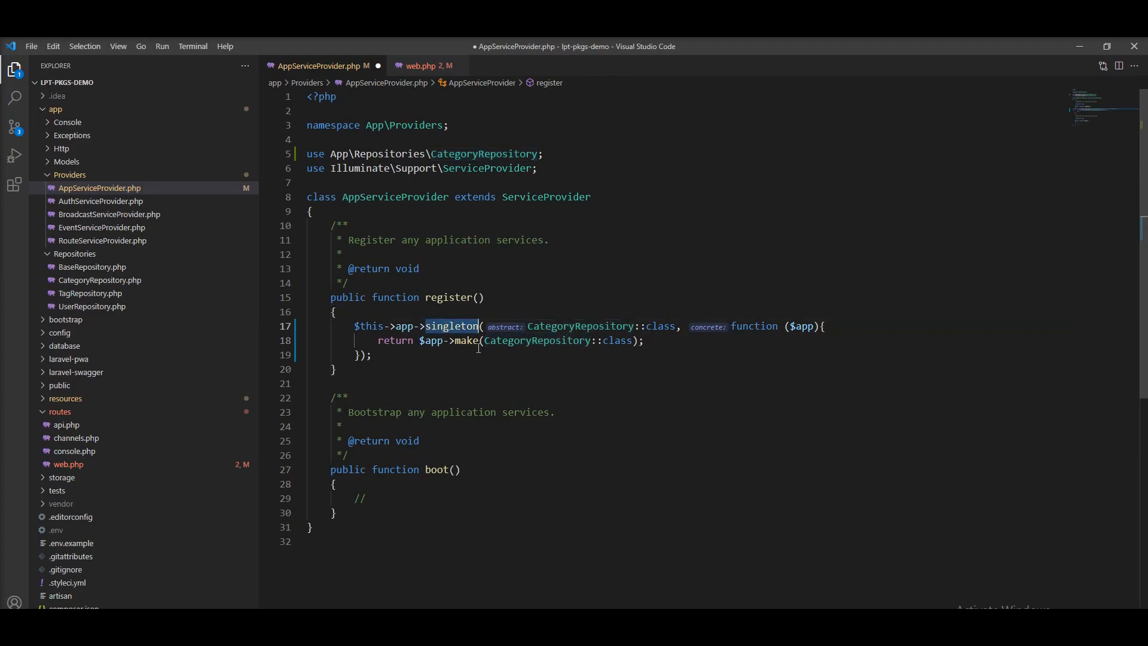
double_click(603, 326)
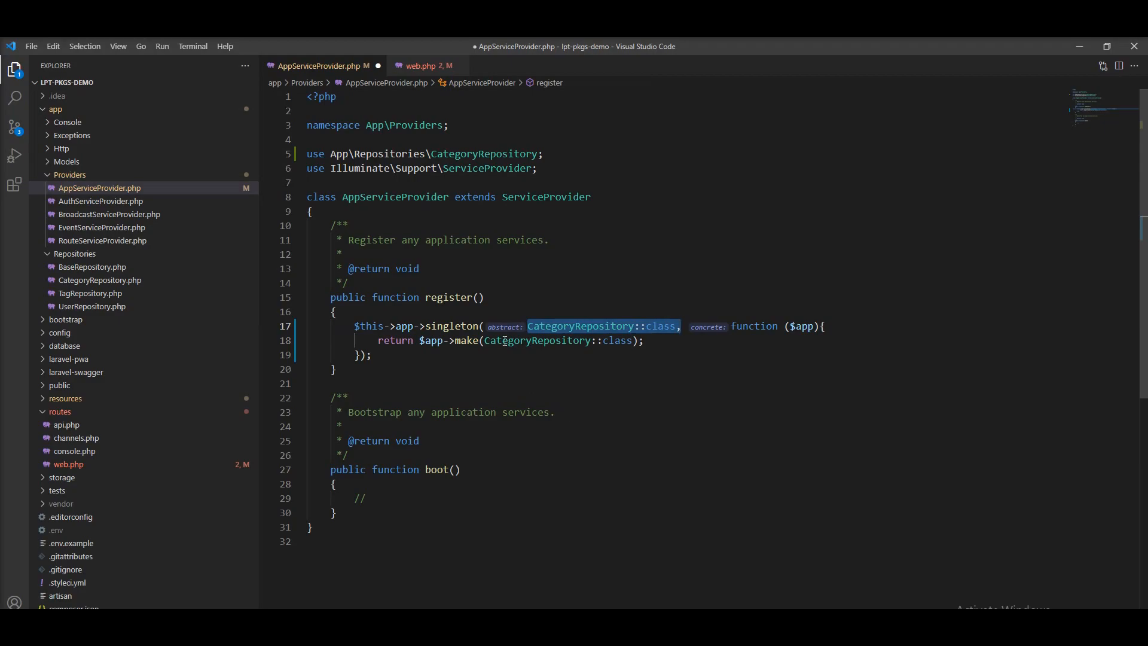
mouse_move(453, 326)
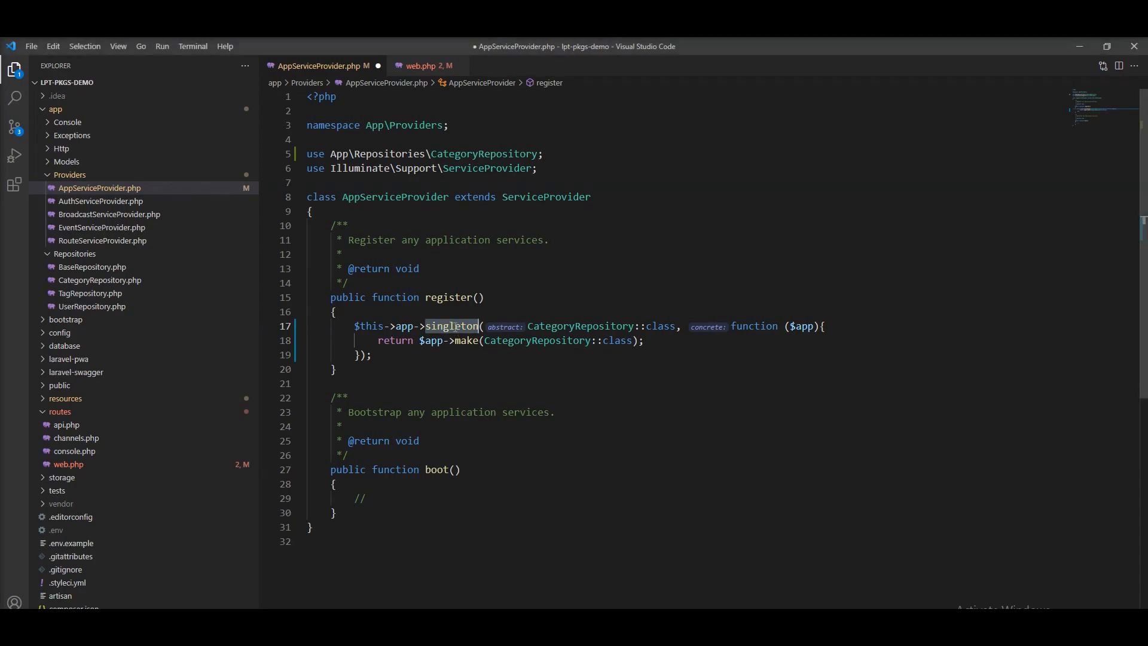
Type scoped in place of singleton in register()'s $this->app call.
text(scoped)
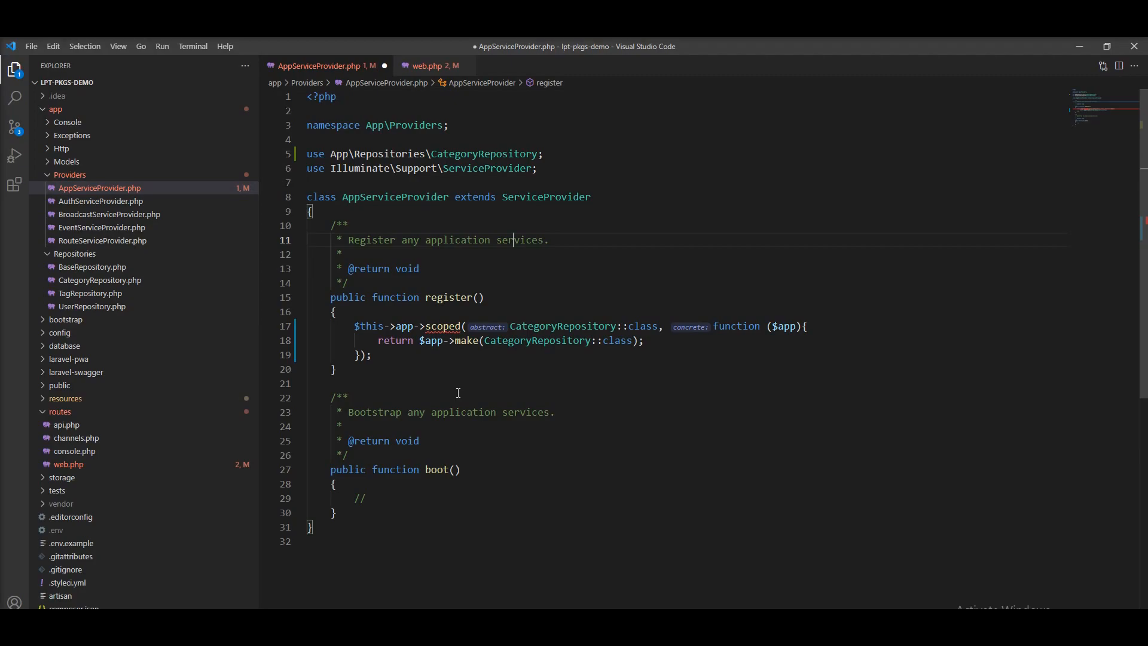
mouse_move(491, 381)
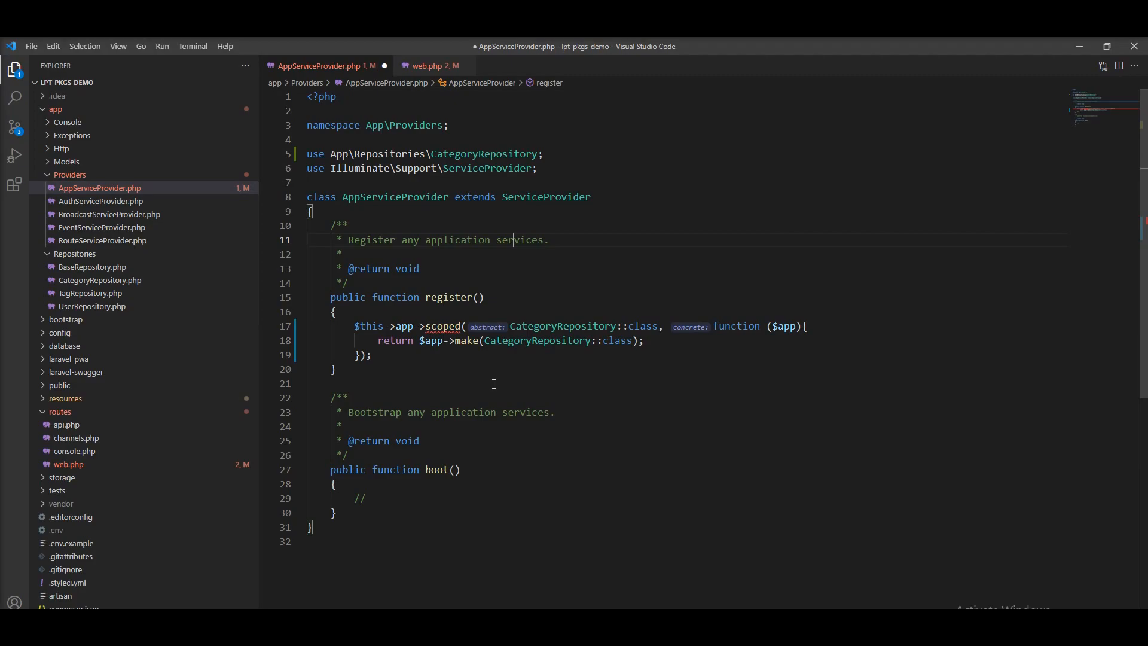
mouse_move(552, 393)
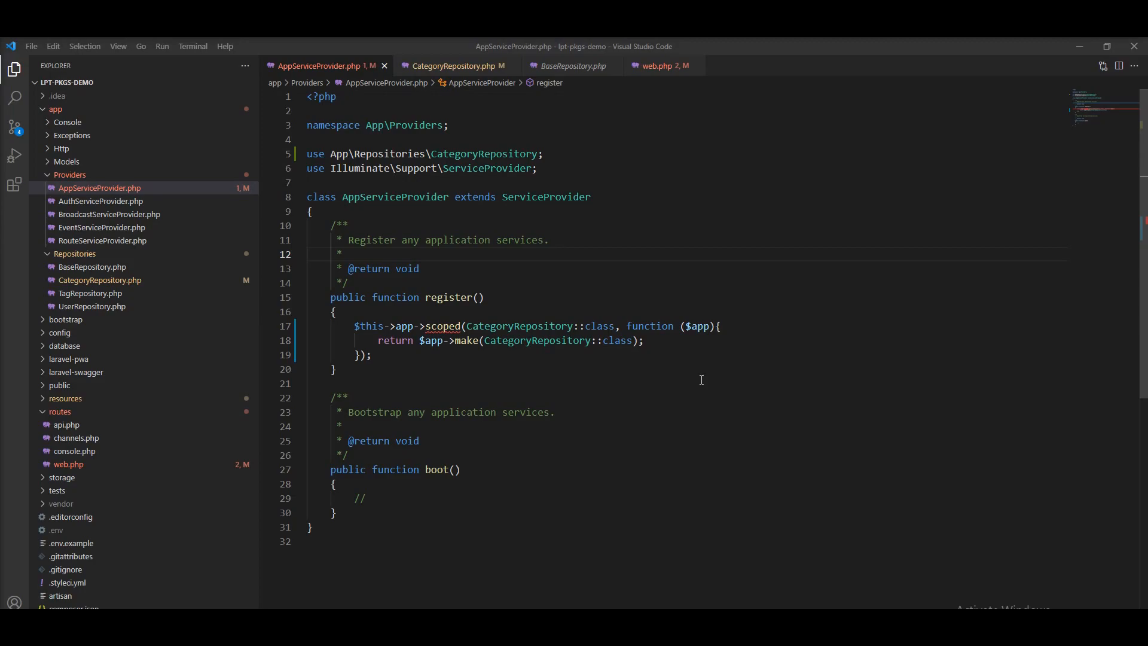
click(453, 66)
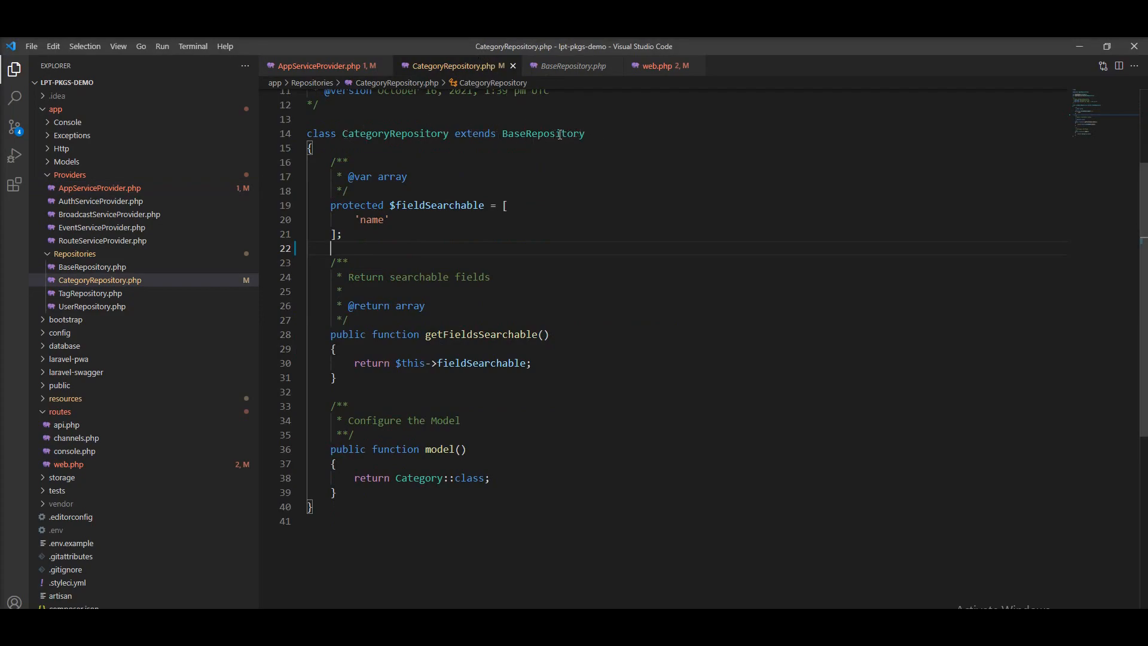
click(573, 66)
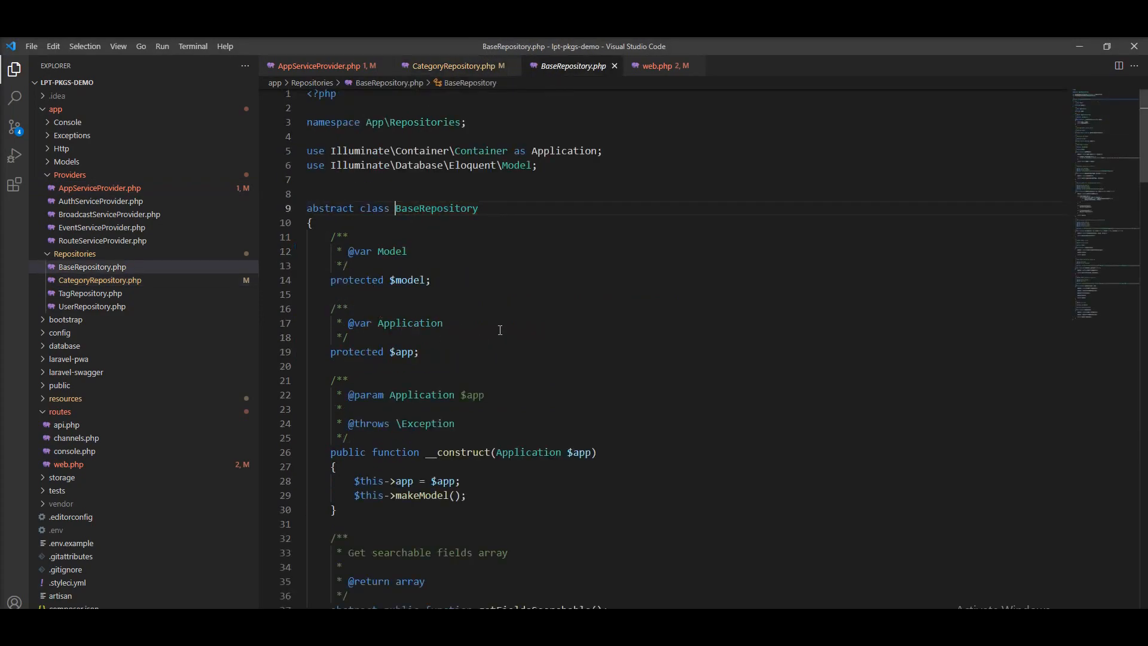
mouse_move(521, 252)
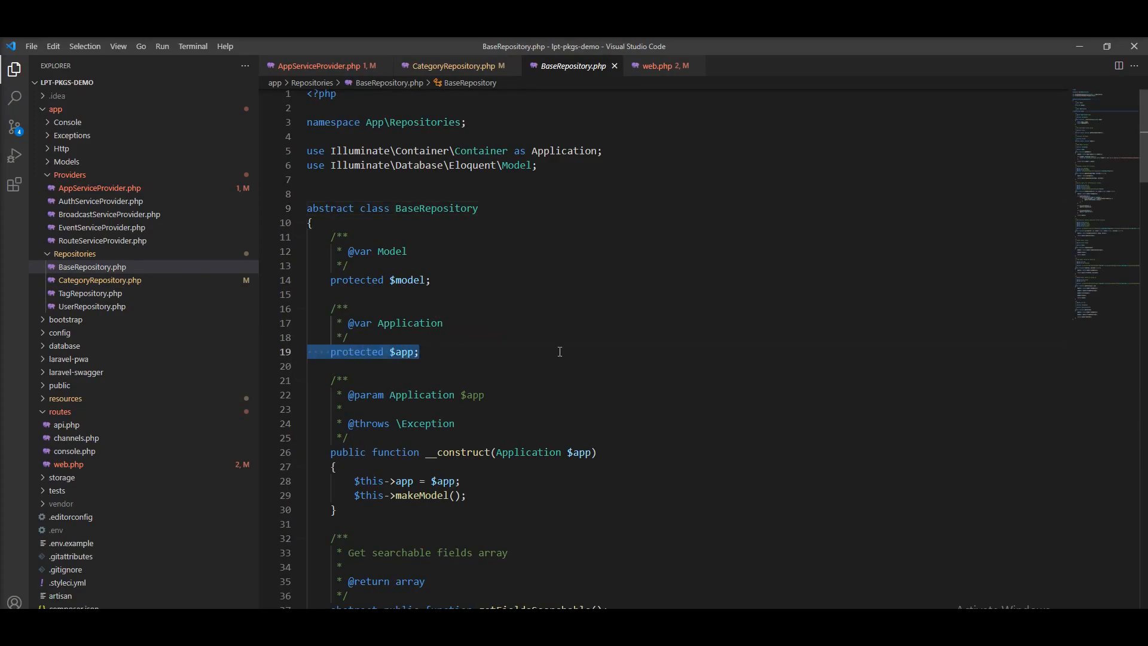
click(346, 337)
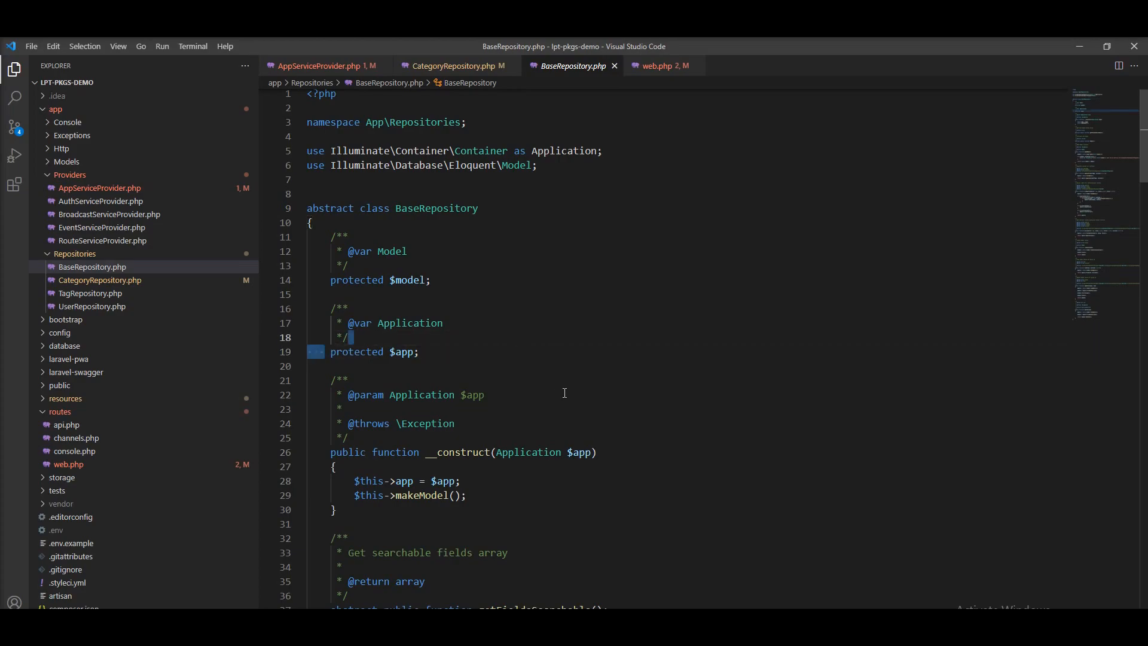
mouse_move(423, 217)
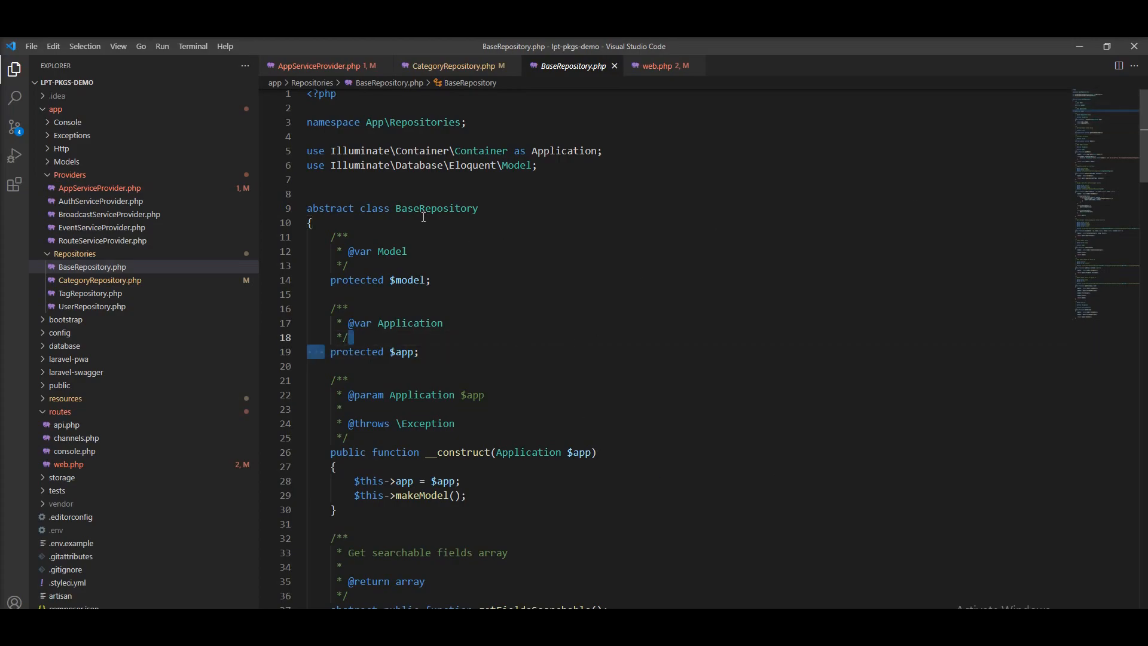
double_click(435, 208)
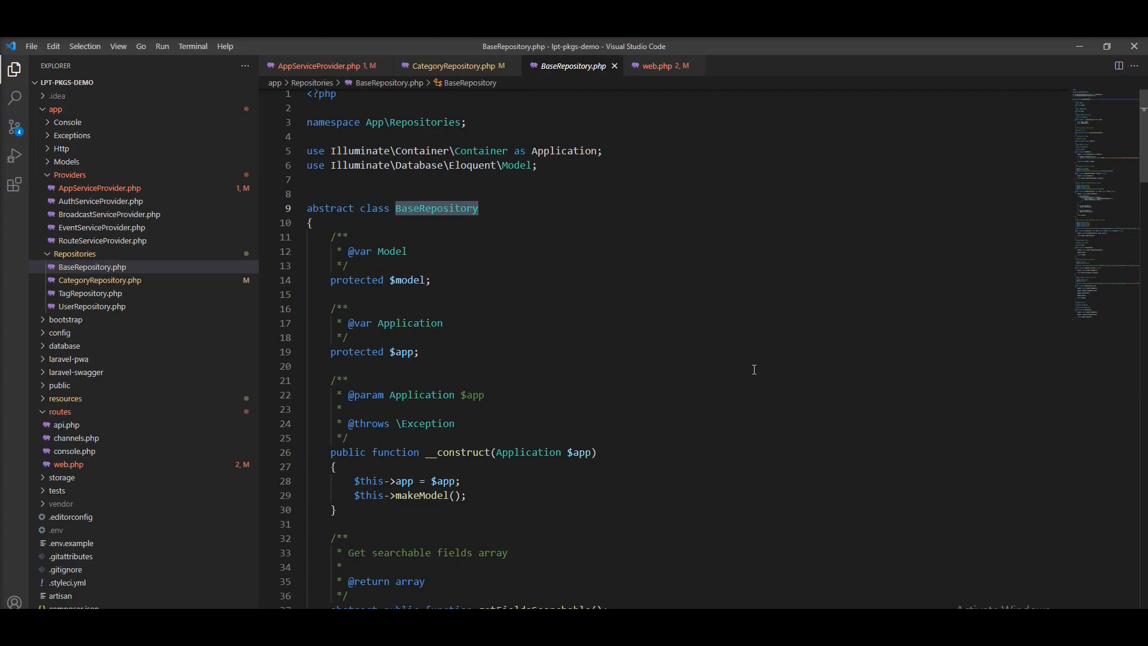
mouse_move(578, 452)
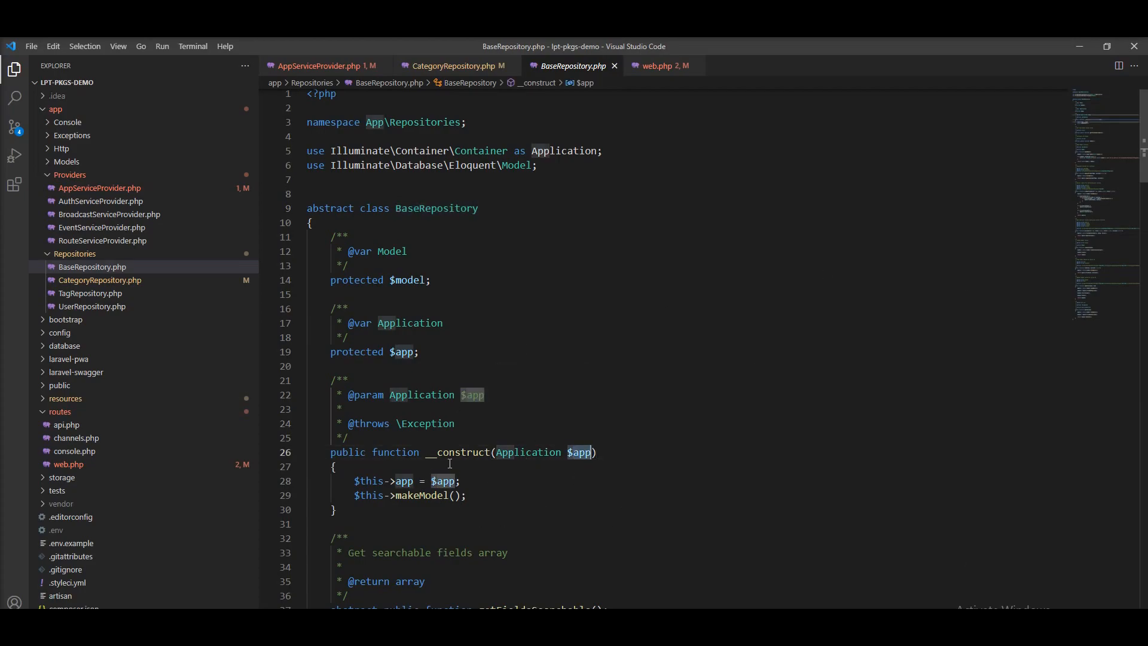
mouse_move(472, 452)
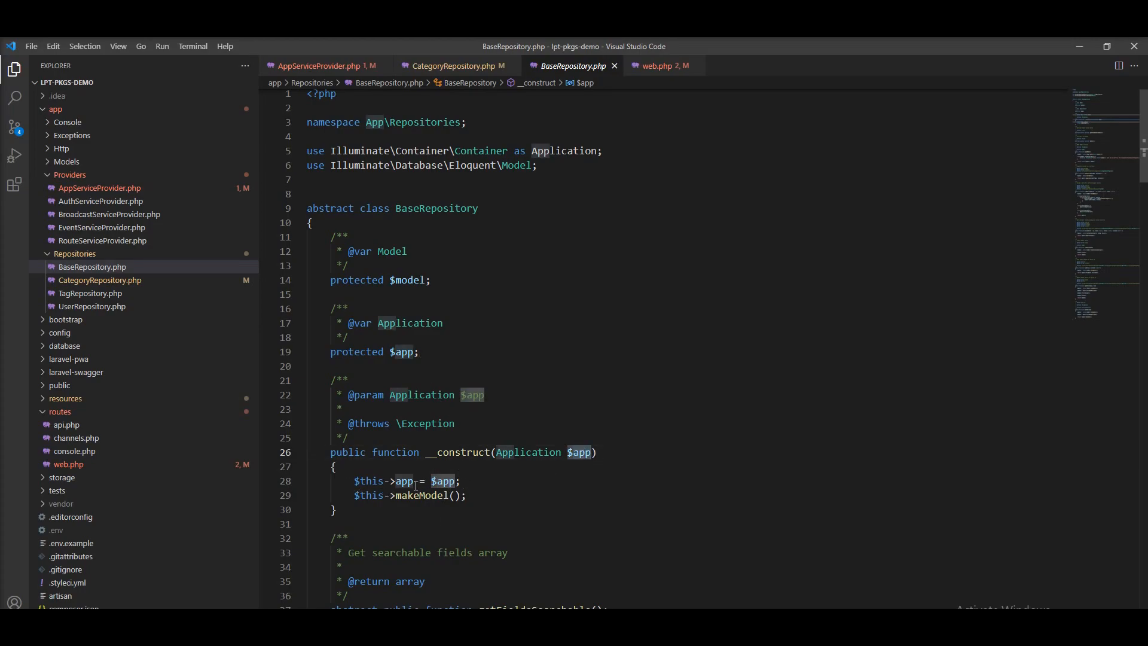
double_click(404, 481)
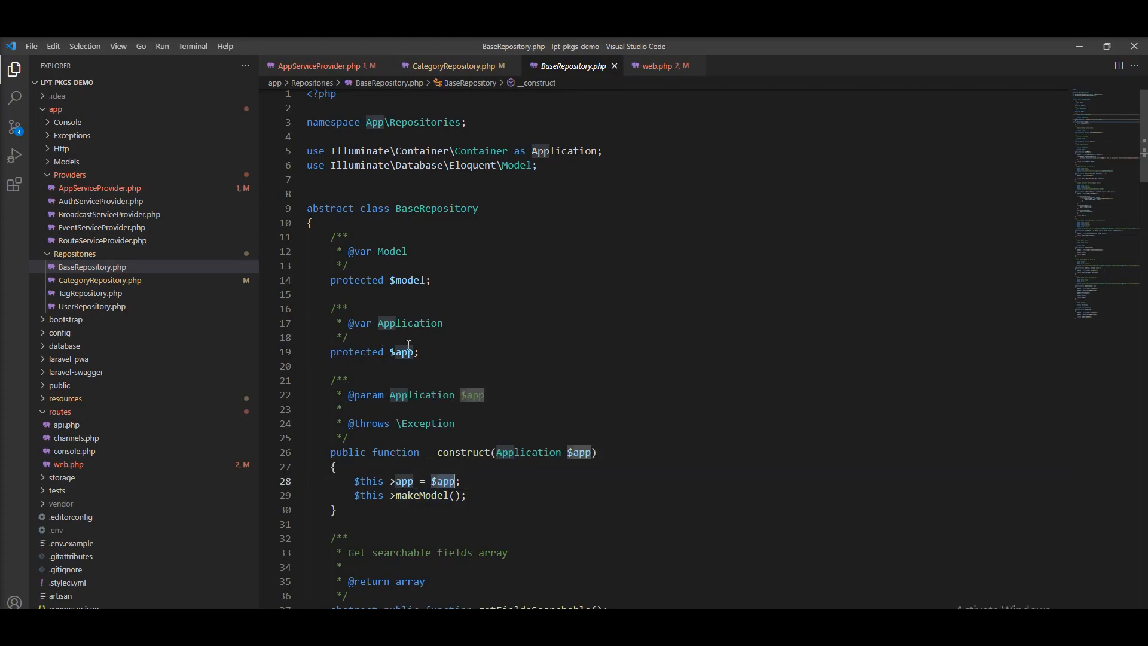
click(406, 352)
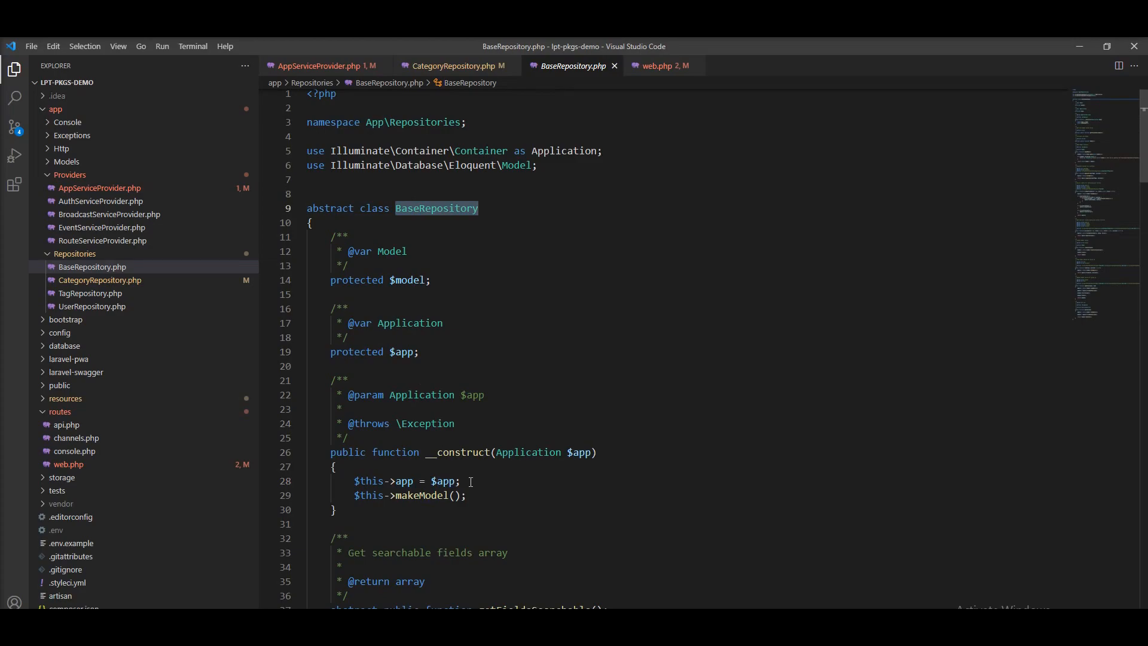
scroll(down, 3)
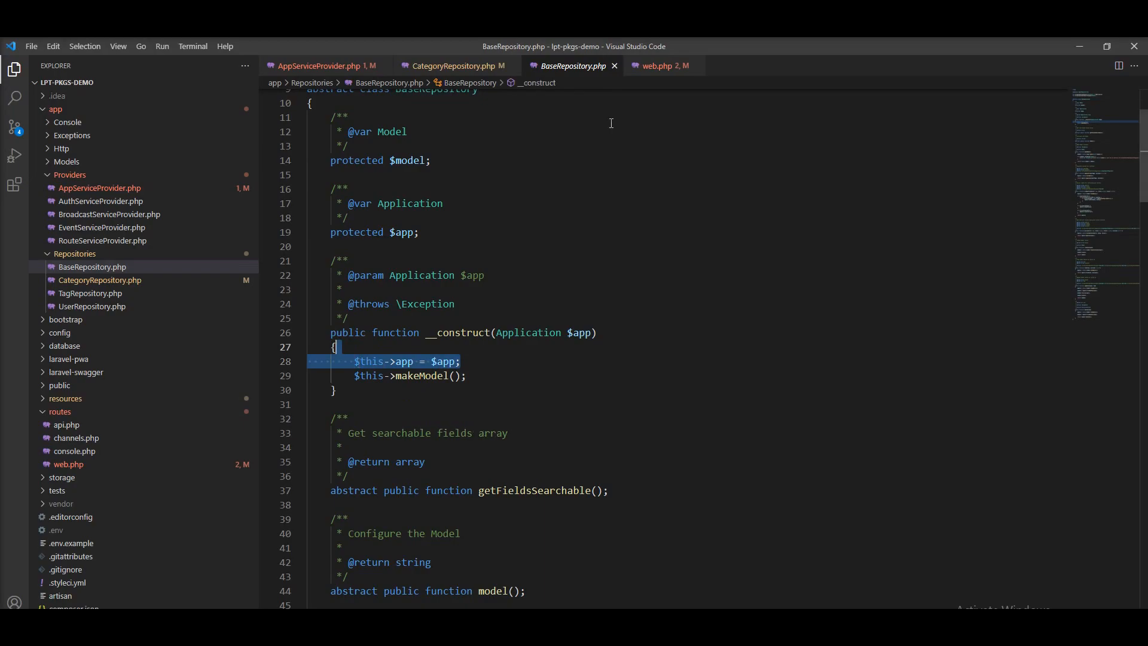
click(322, 65)
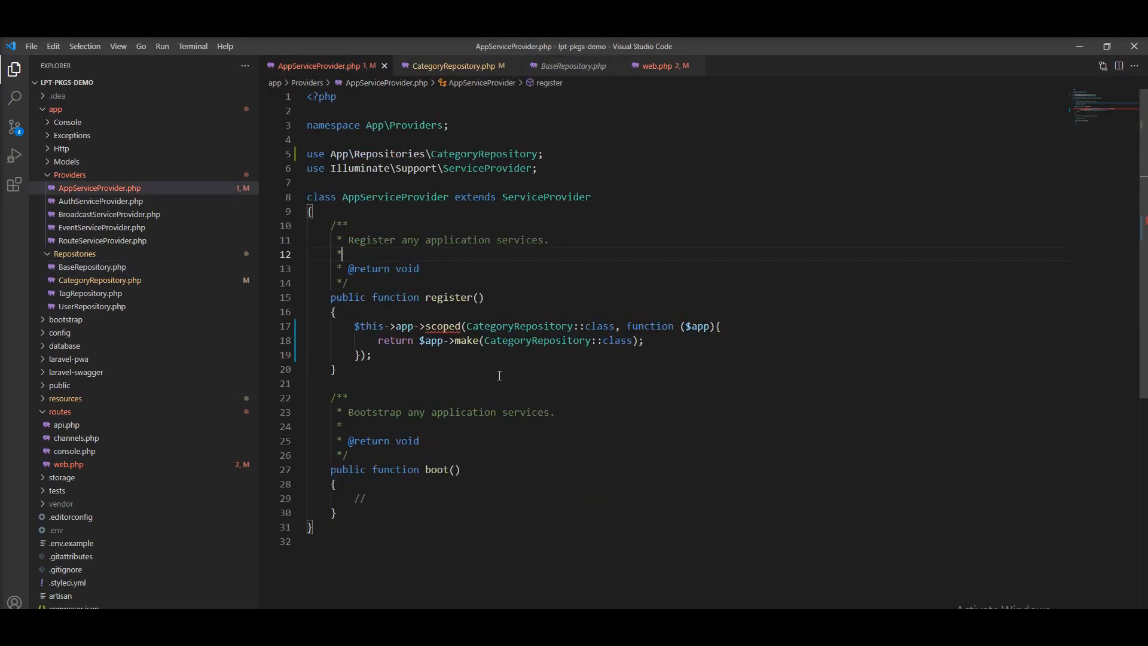
mouse_move(710, 299)
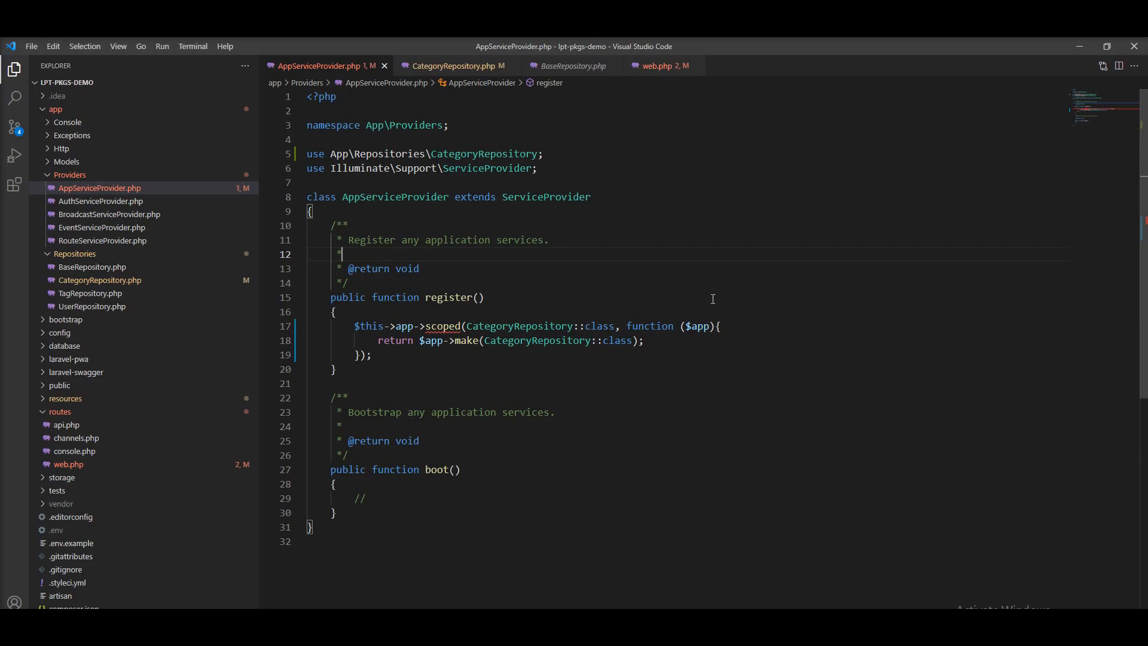
mouse_move(606, 444)
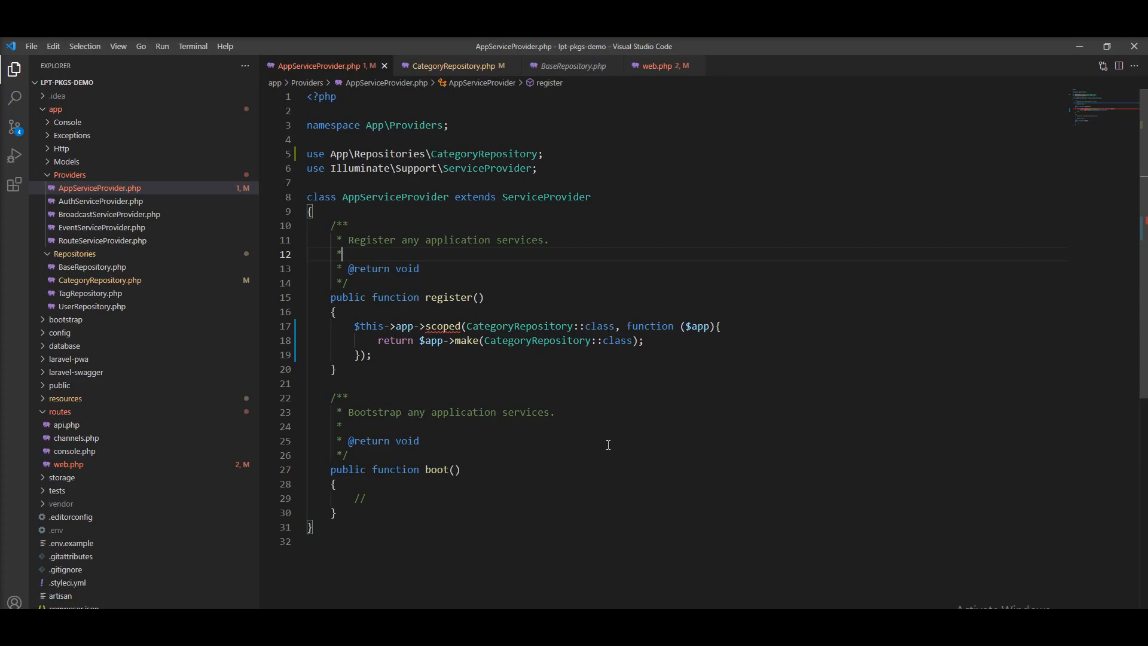
mouse_move(705, 355)
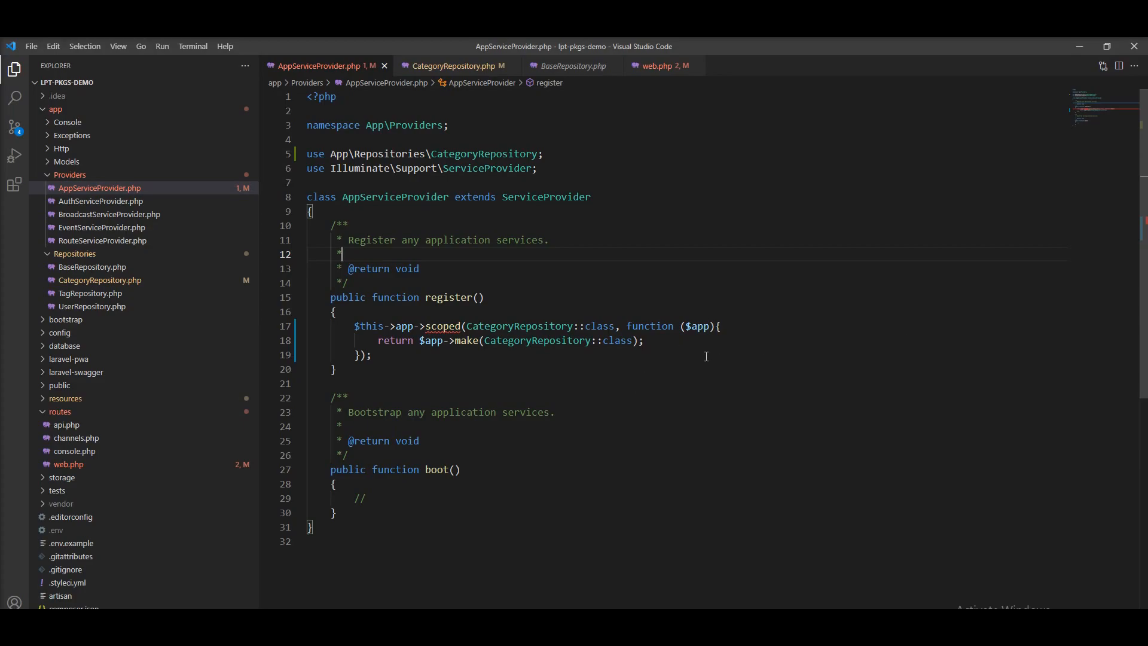
mouse_move(667, 476)
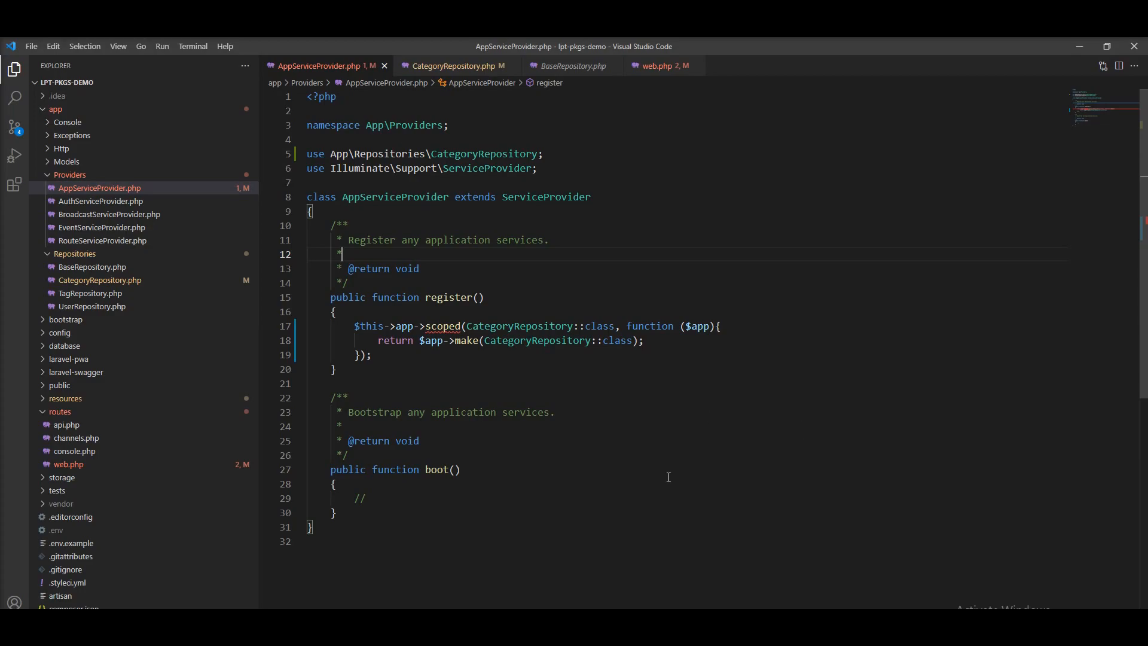
mouse_move(958, 492)
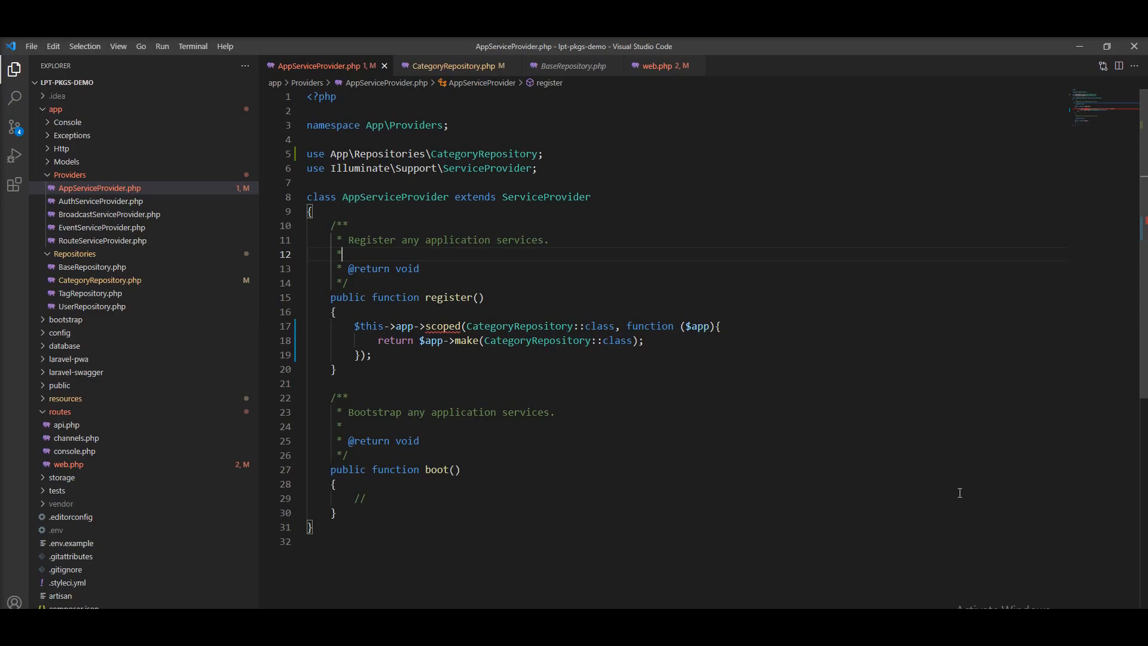
mouse_move(633, 510)
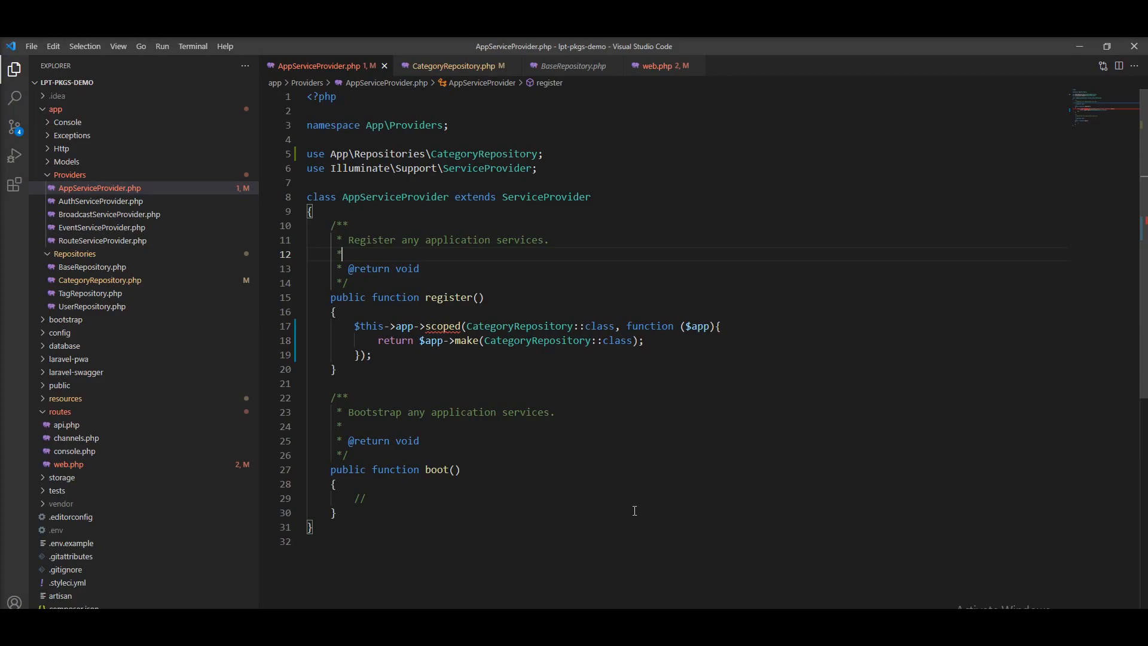